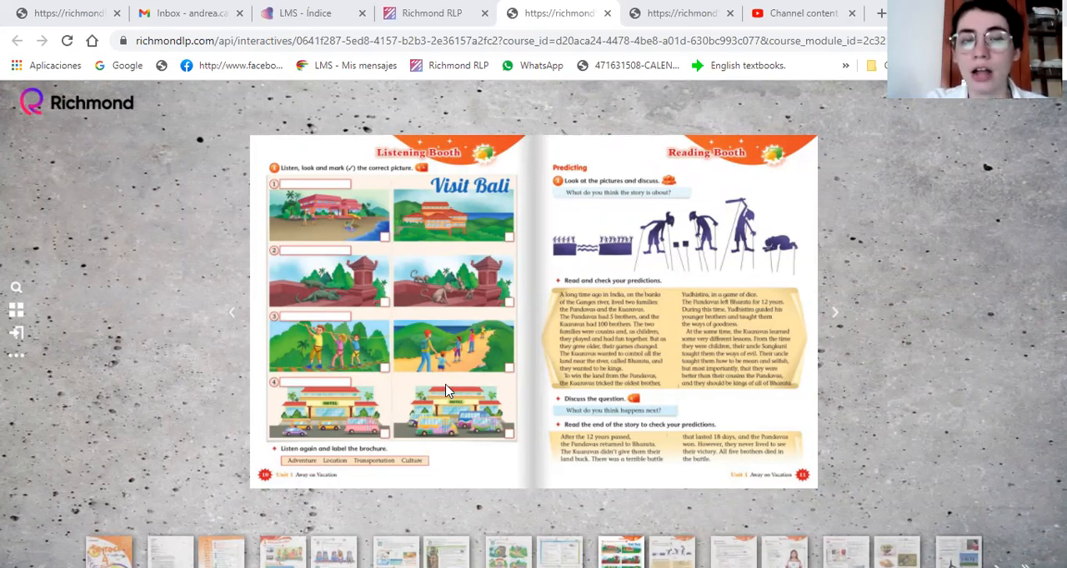
pyautogui.moveTo(423, 323)
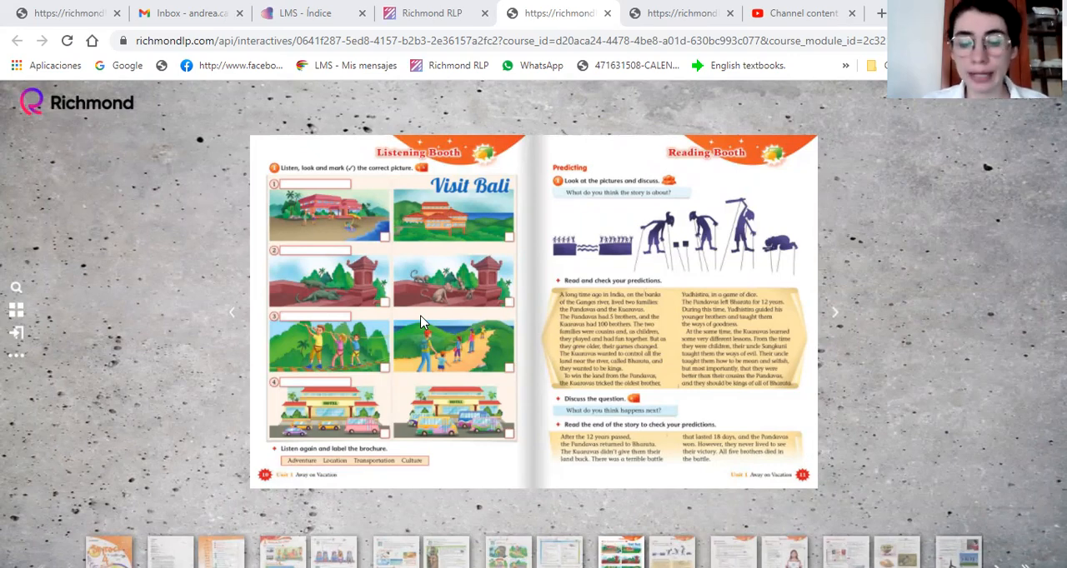
pyautogui.moveTo(488, 211)
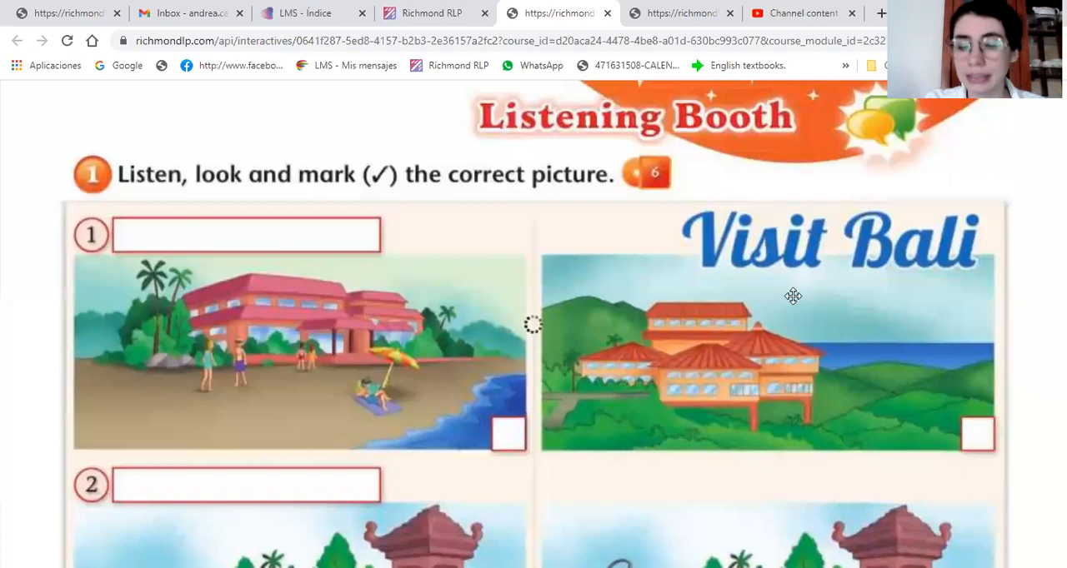
pyautogui.moveTo(661, 442)
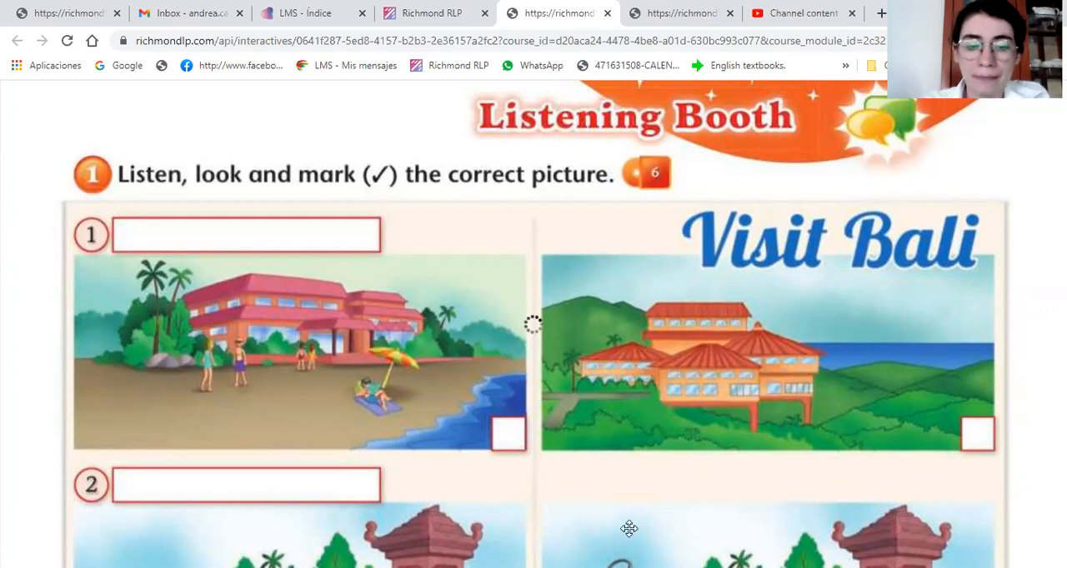
pyautogui.moveTo(513, 356)
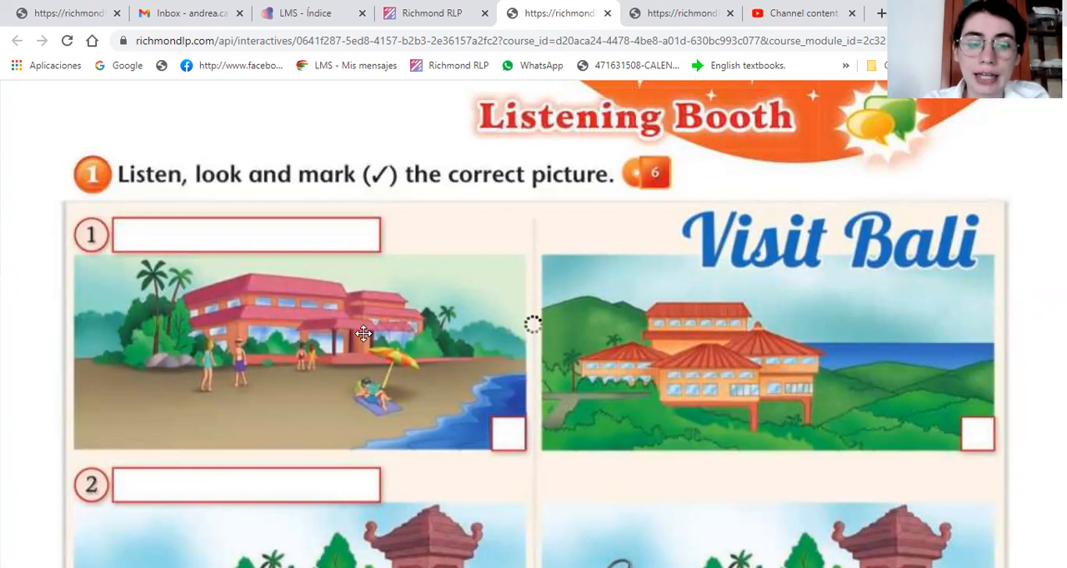
pyautogui.moveTo(401, 255)
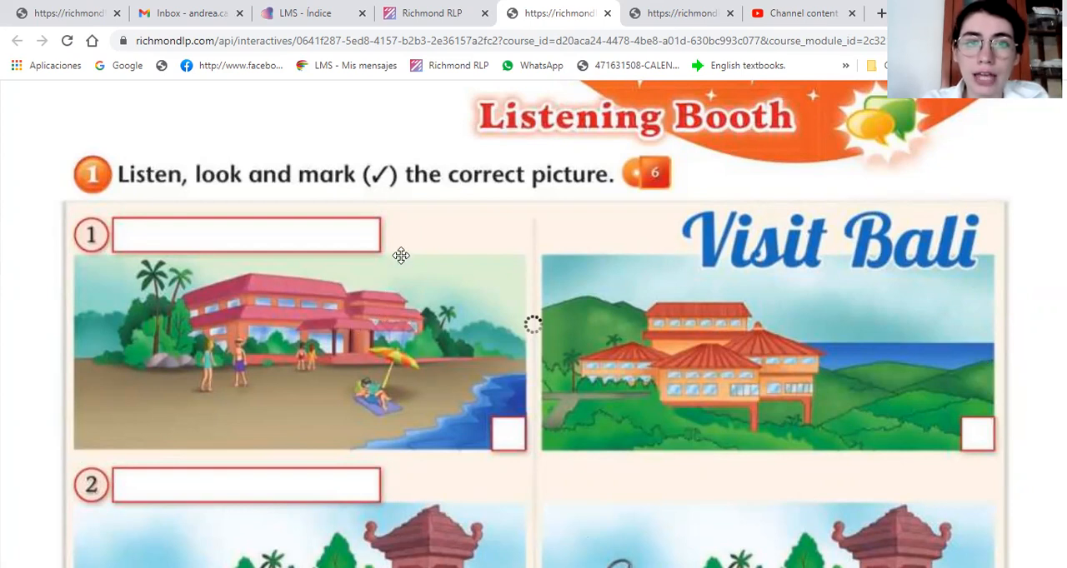
pyautogui.moveTo(345, 296)
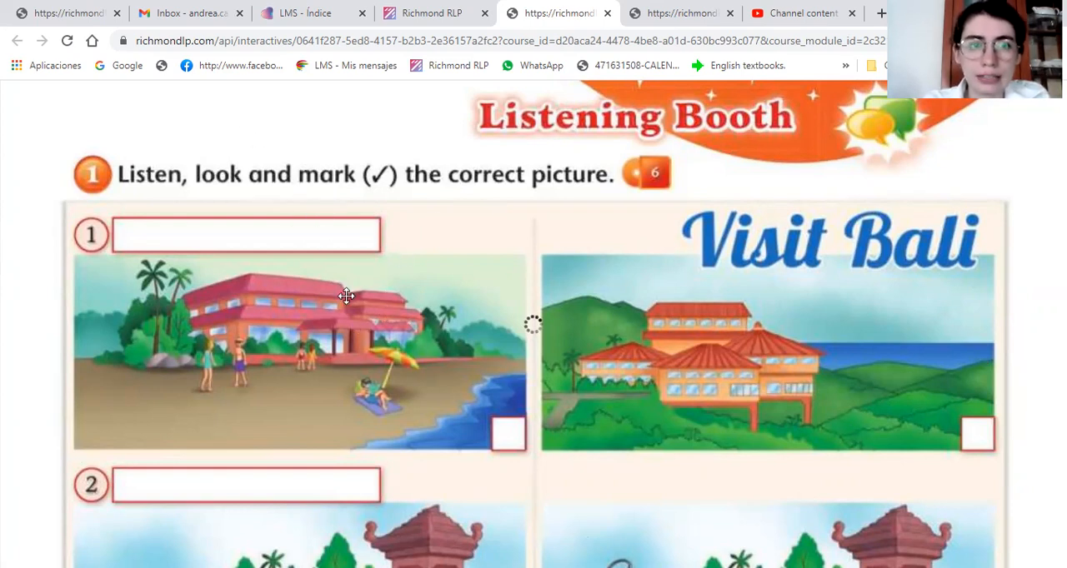
pyautogui.moveTo(557, 281)
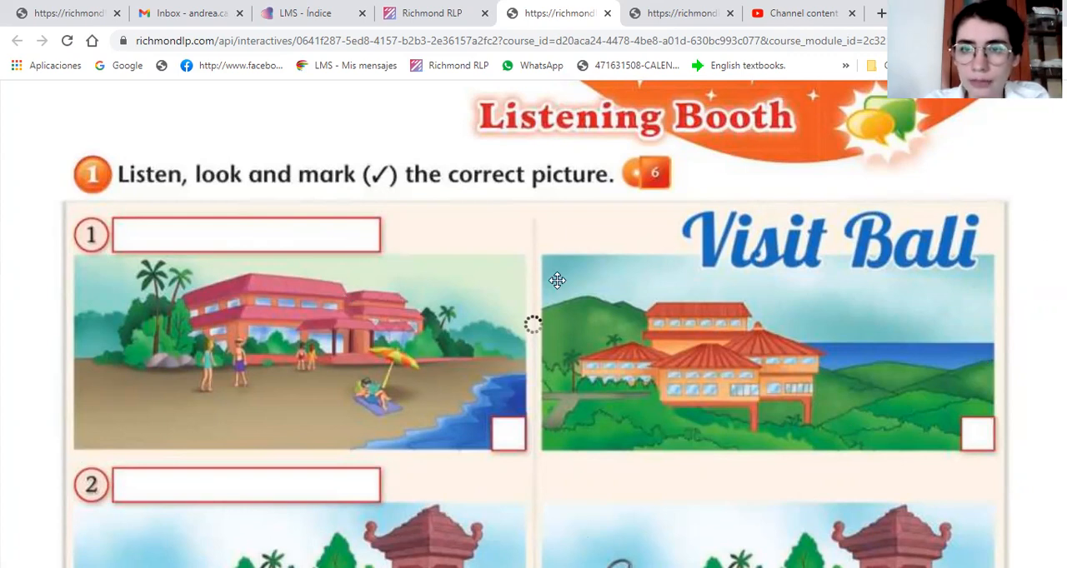
pyautogui.moveTo(215, 306)
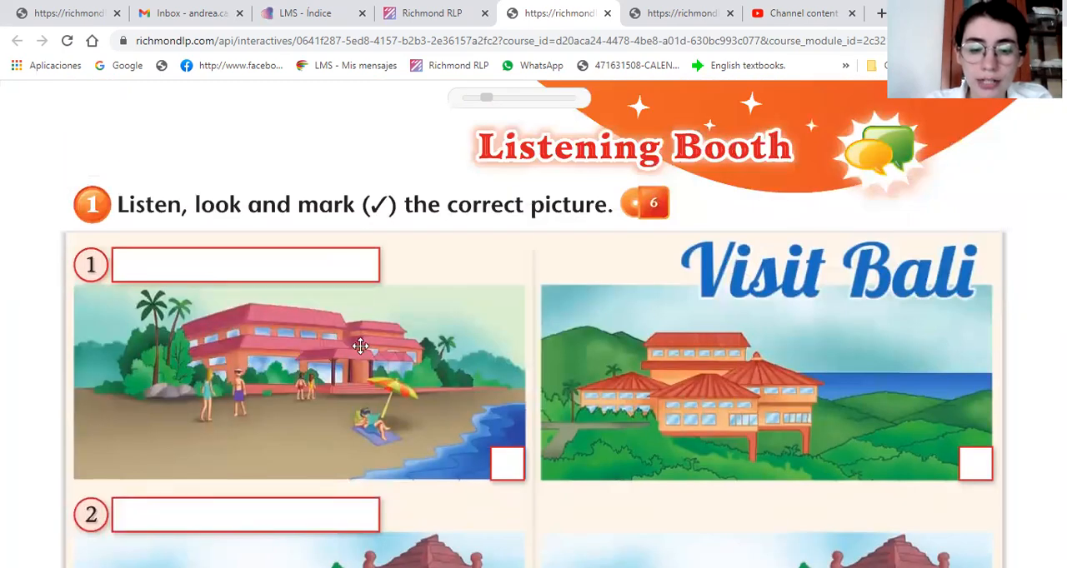
pyautogui.scroll(-3)
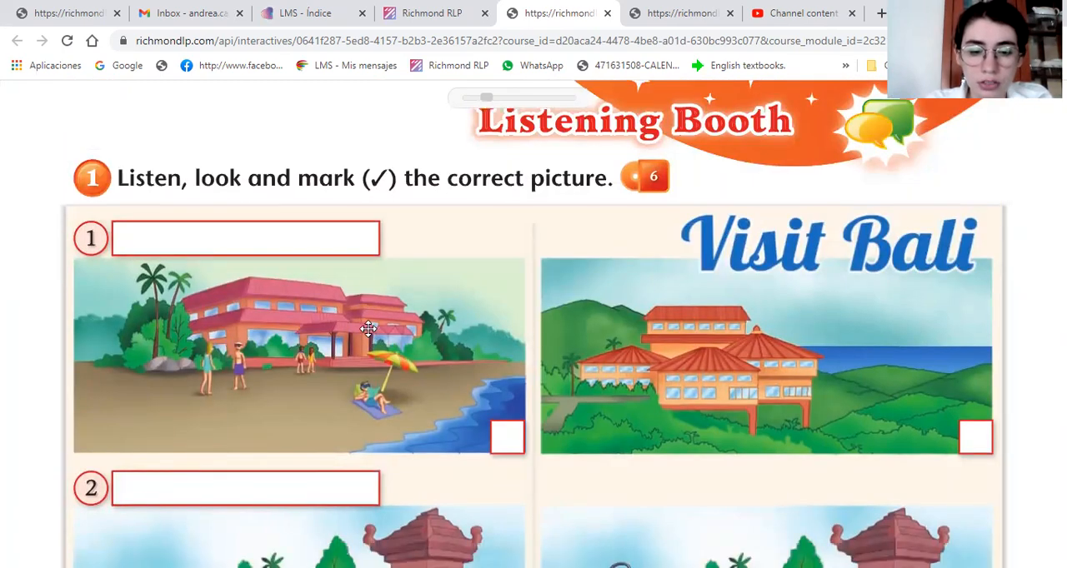
pyautogui.scroll(-3)
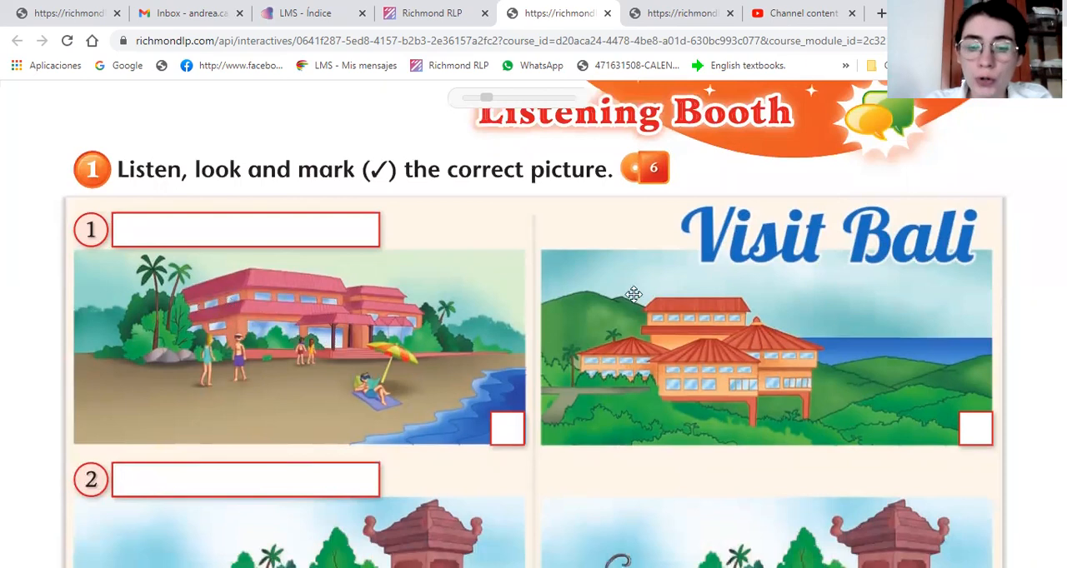
pyautogui.moveTo(161, 289)
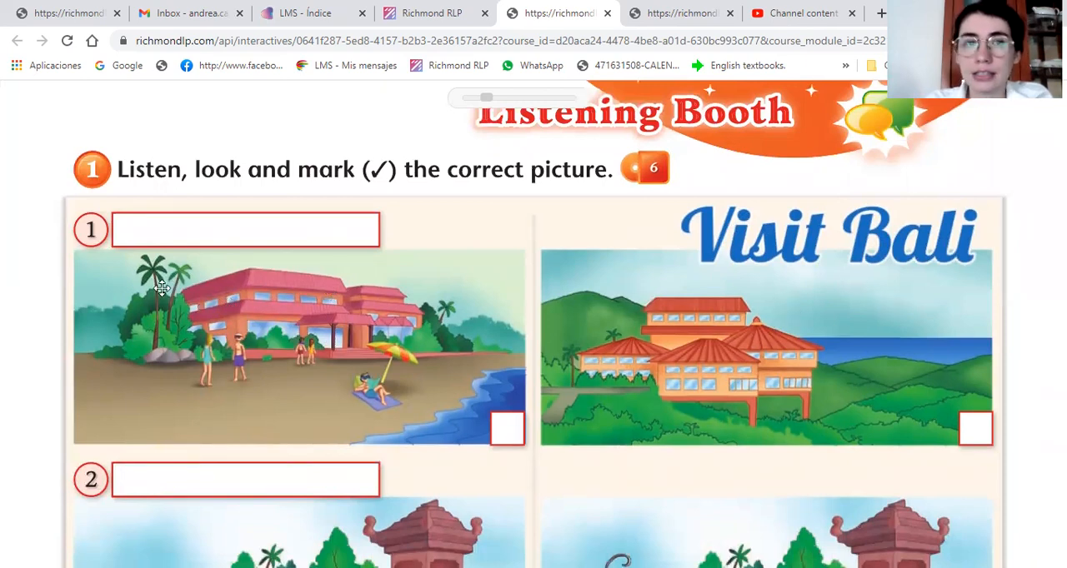
pyautogui.moveTo(523, 385)
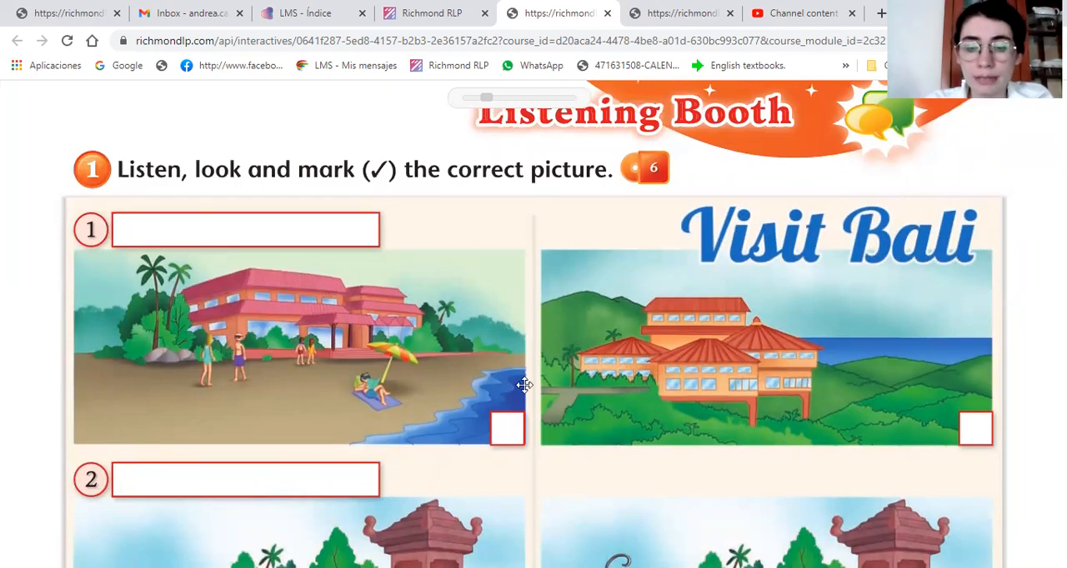
pyautogui.moveTo(469, 336)
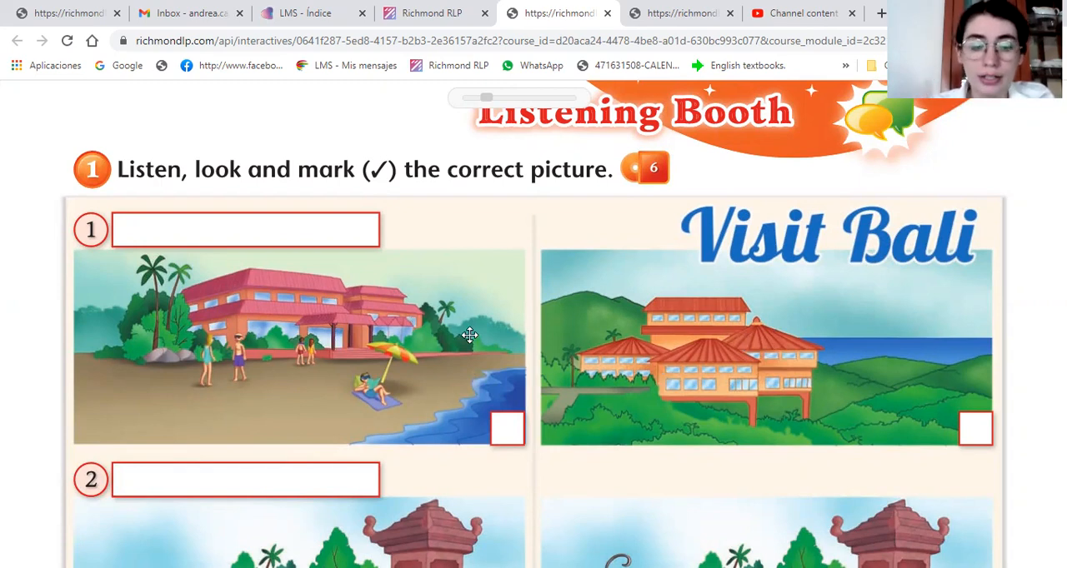
pyautogui.moveTo(408, 294)
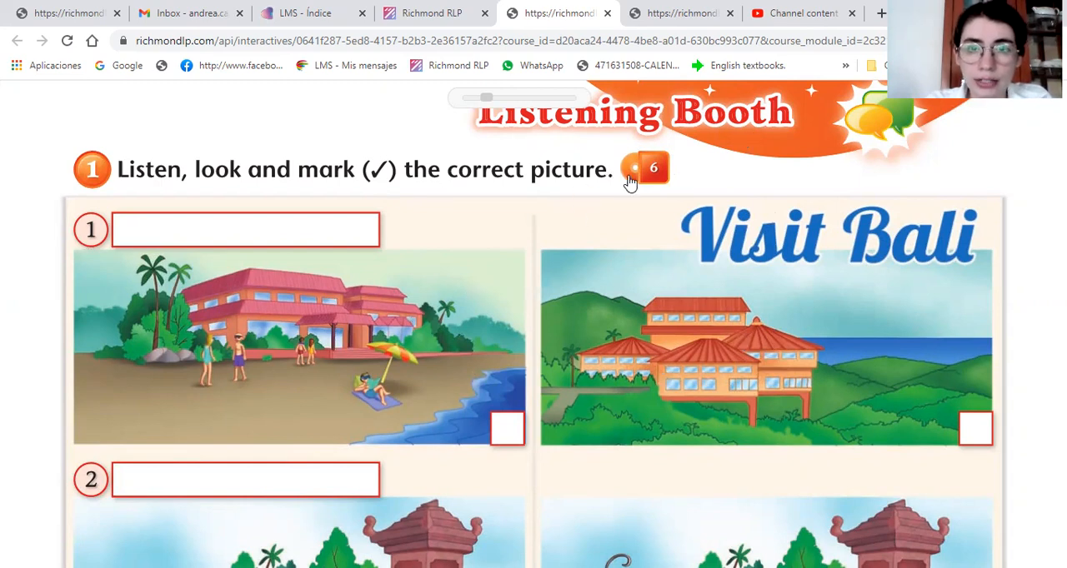
# Play track 6, pause after item 1, and tick the beach hotel picture
pyautogui.click(643, 169)
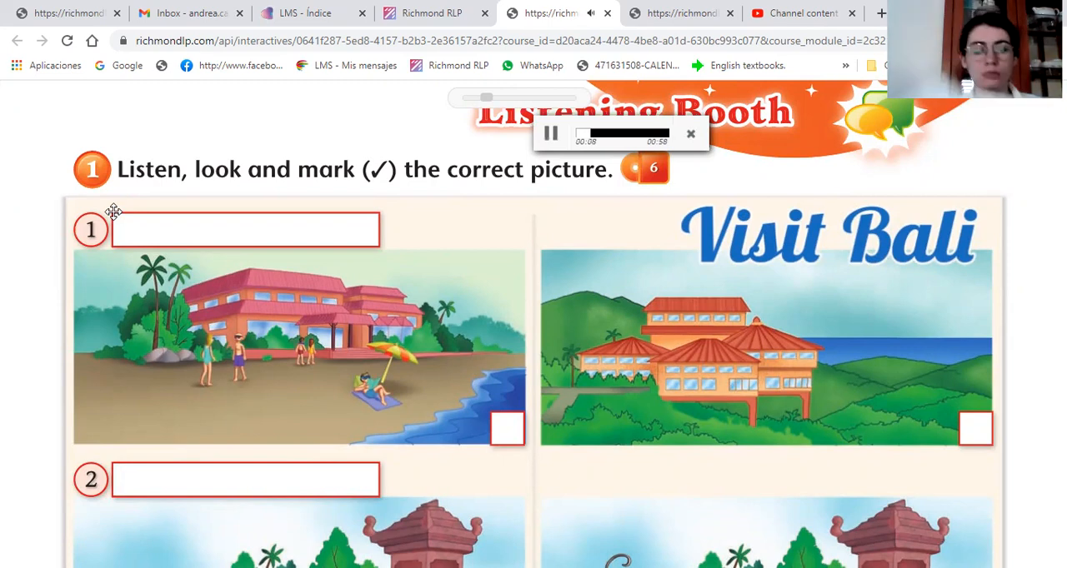
pyautogui.moveTo(382, 319)
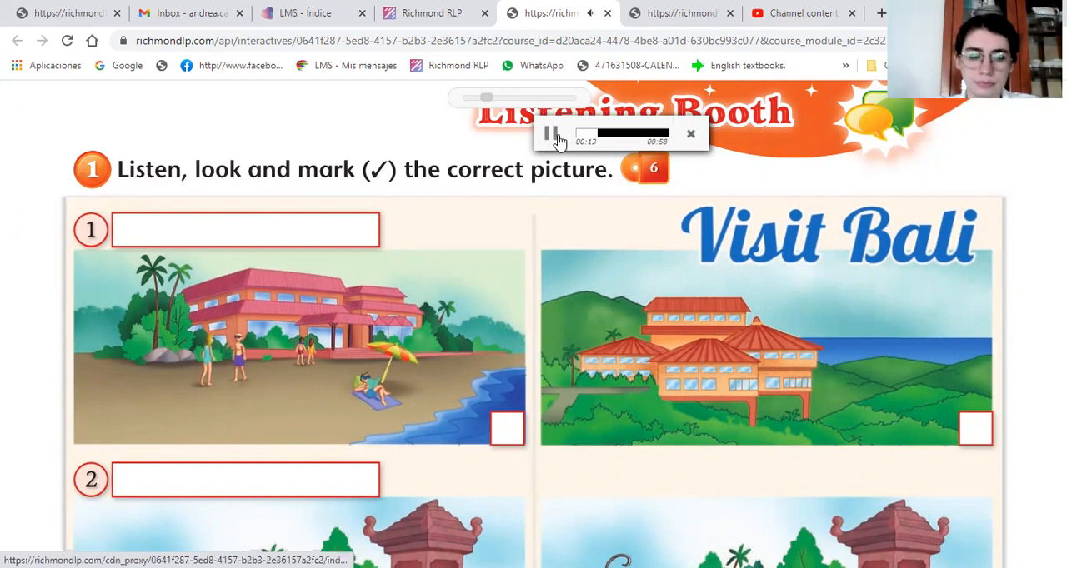
pyautogui.click(549, 133)
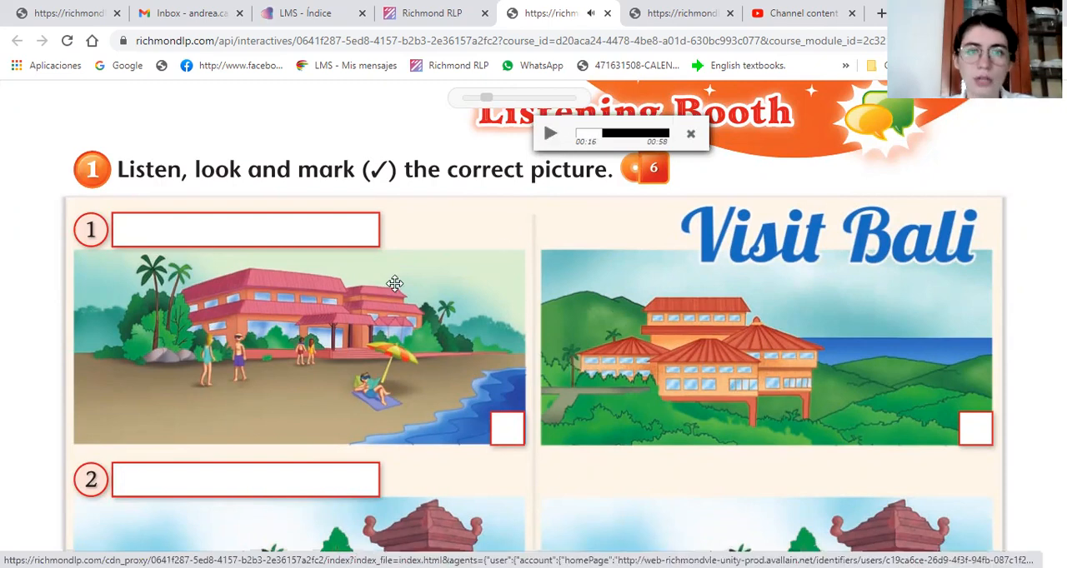
pyautogui.moveTo(700, 334)
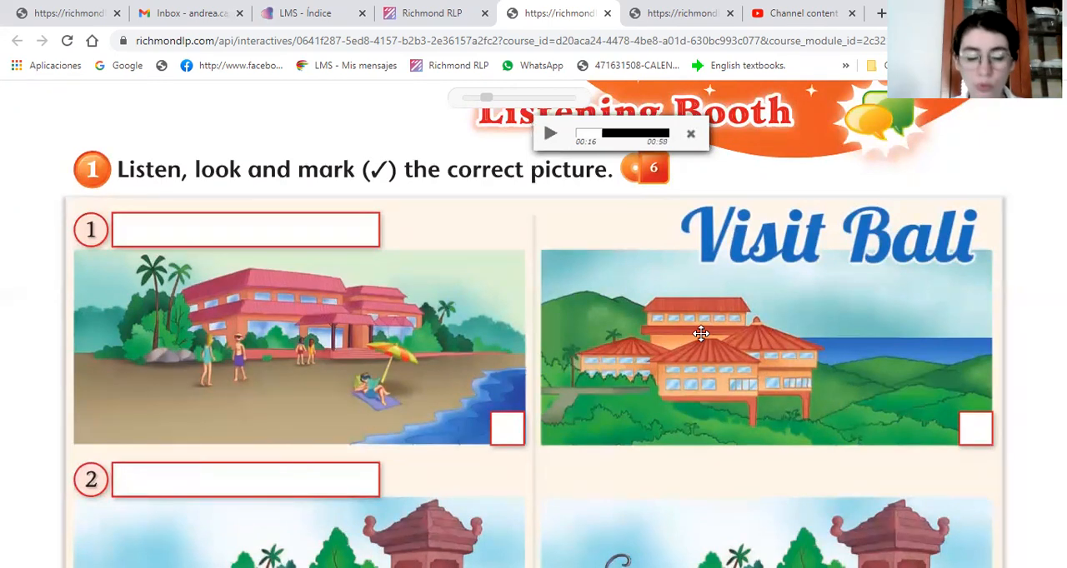
pyautogui.moveTo(915, 223)
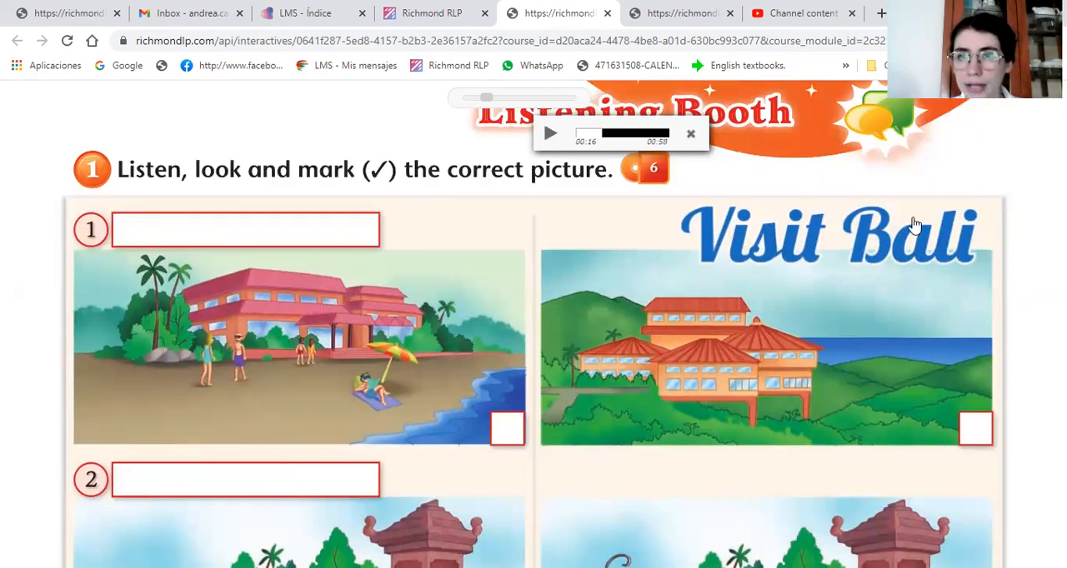
pyautogui.click(507, 428)
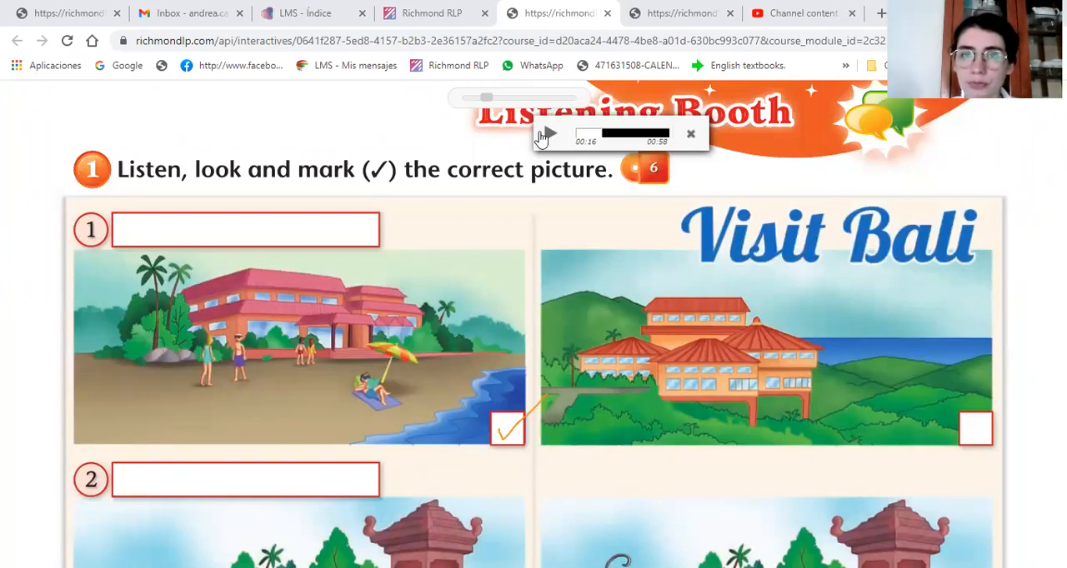
# Resume track 6, pause briefly after item 2, then continue playback
pyautogui.click(546, 133)
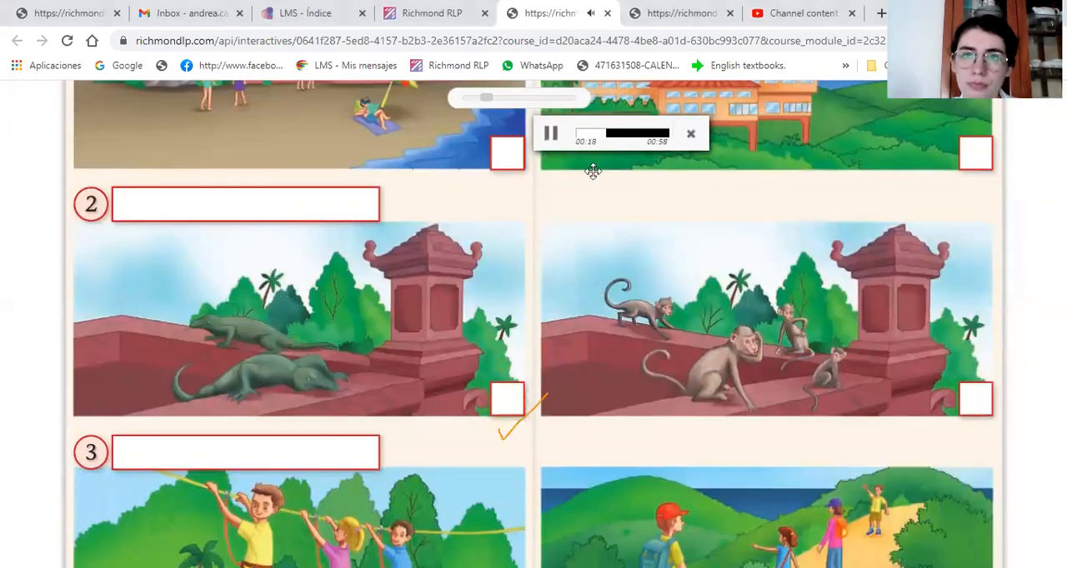
pyautogui.moveTo(790, 106)
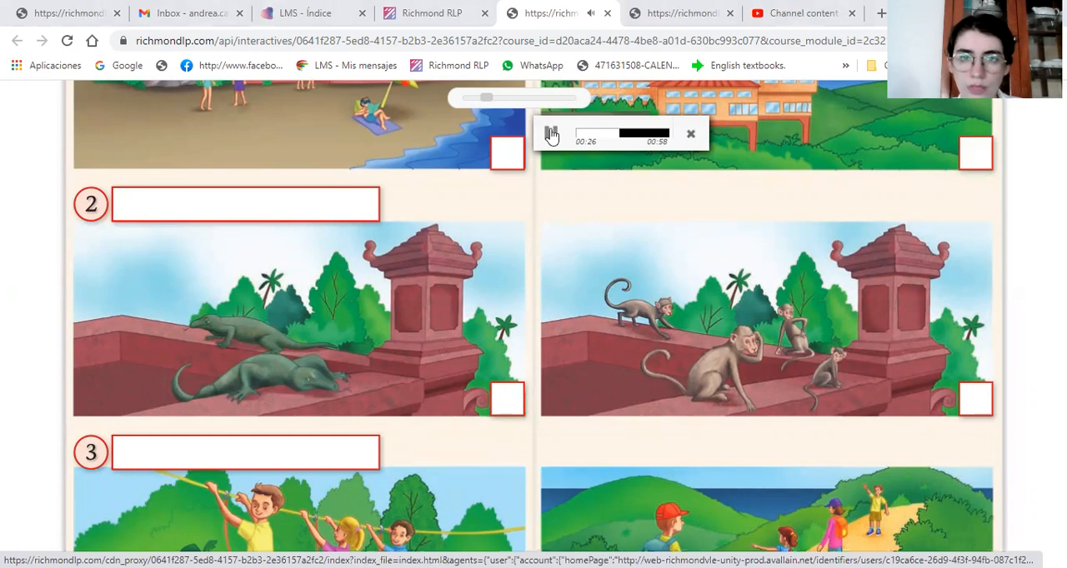
pyautogui.click(551, 134)
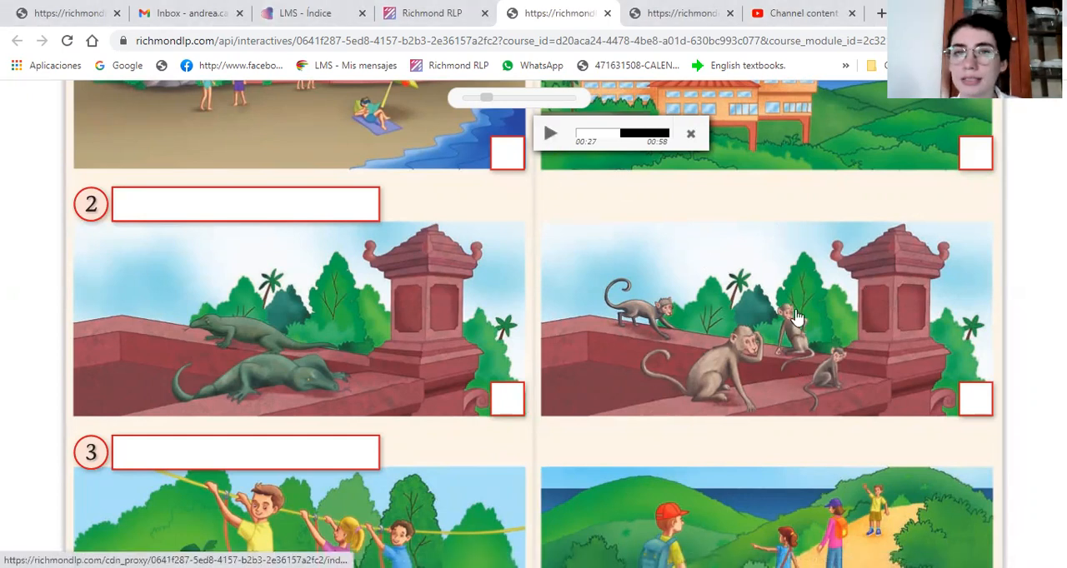
pyautogui.click(550, 134)
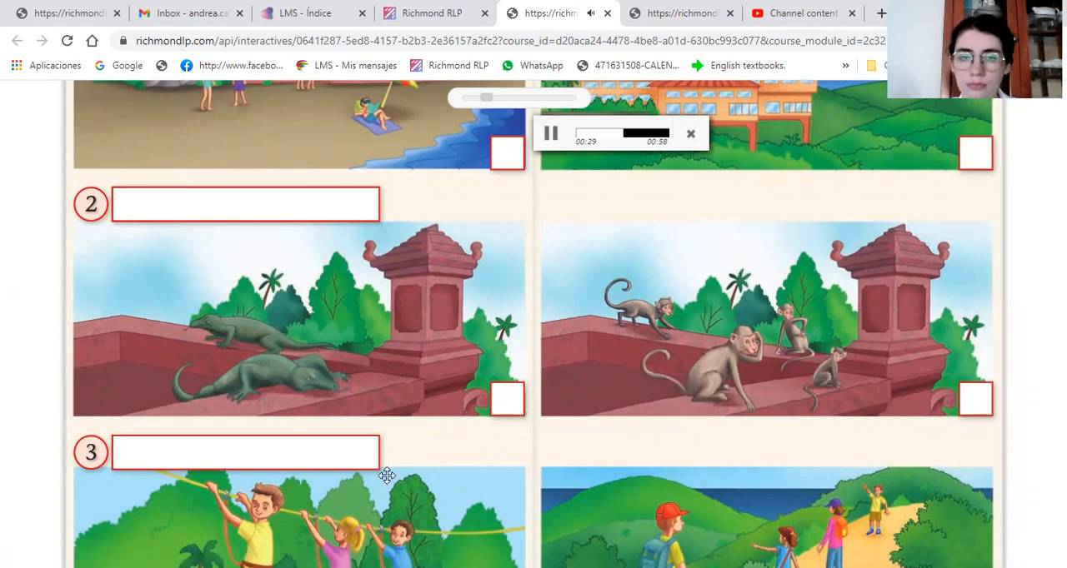
# Scroll through the photo pairs while pausing and resuming the recording
pyautogui.scroll(-3)
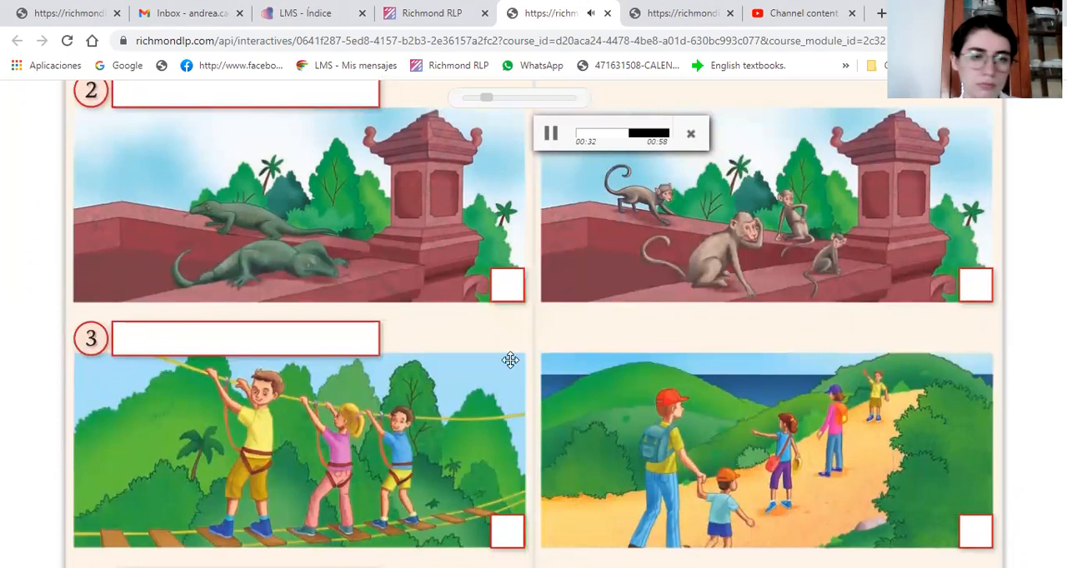
pyautogui.scroll(-3)
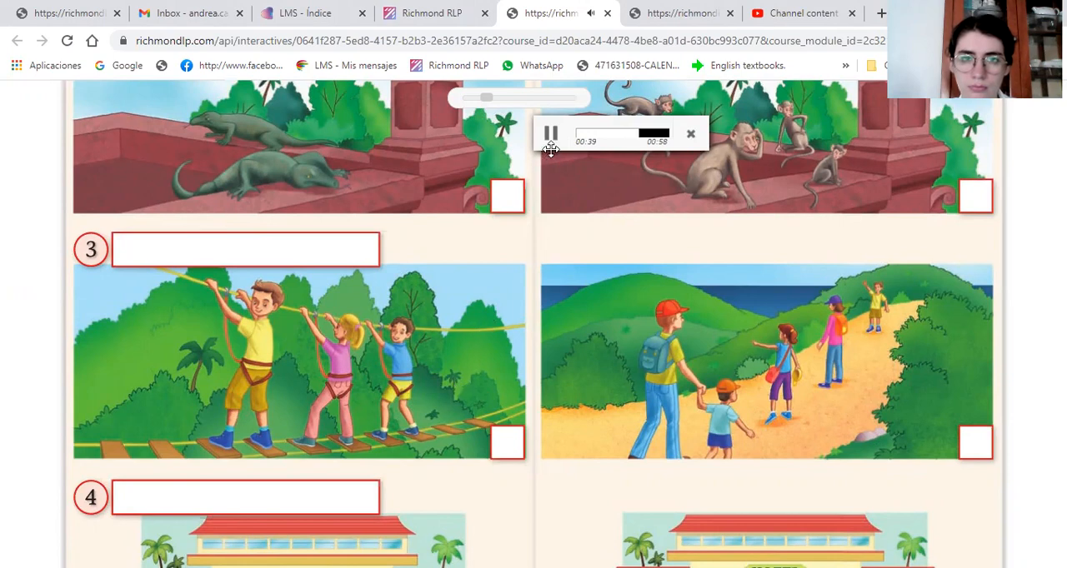
pyautogui.moveTo(550, 152)
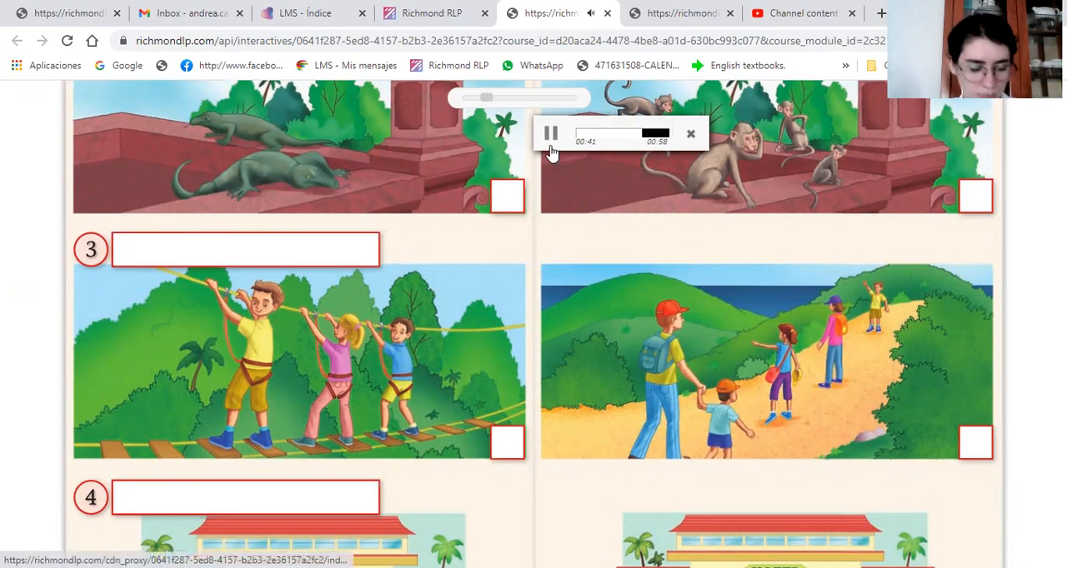
pyautogui.click(550, 133)
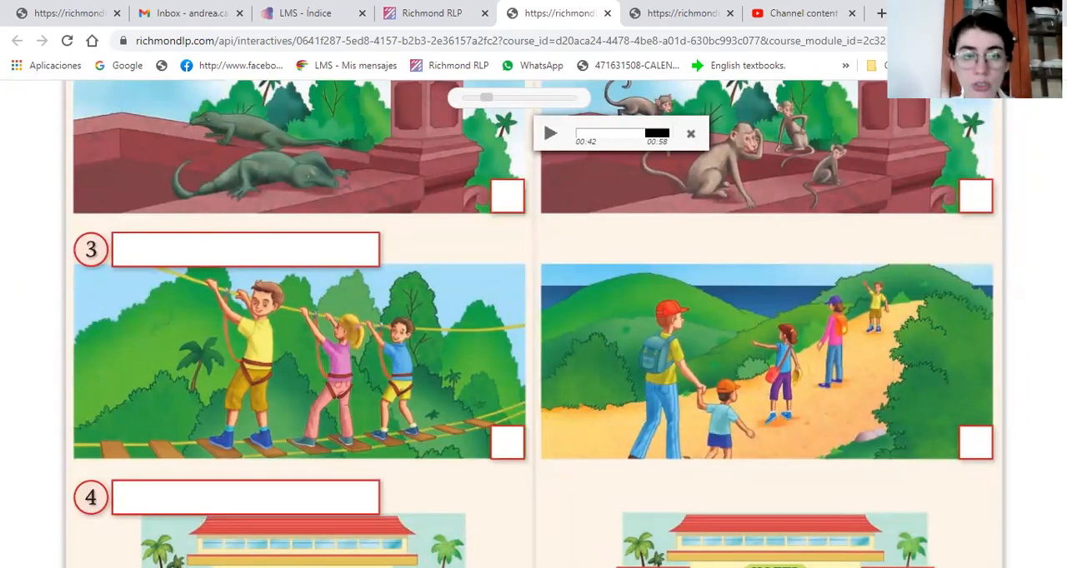
pyautogui.moveTo(434, 367)
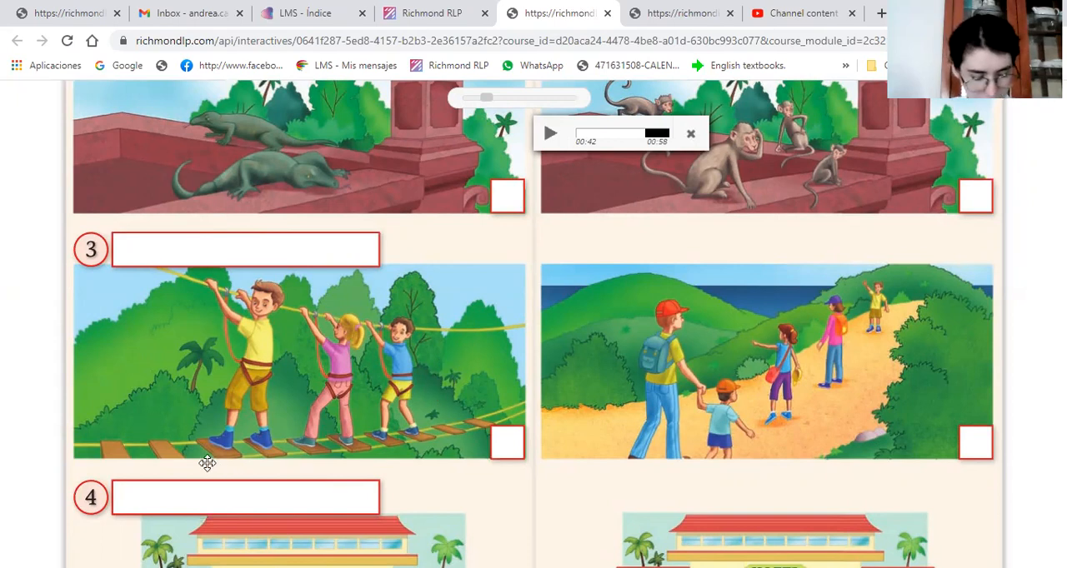
pyautogui.moveTo(121, 430)
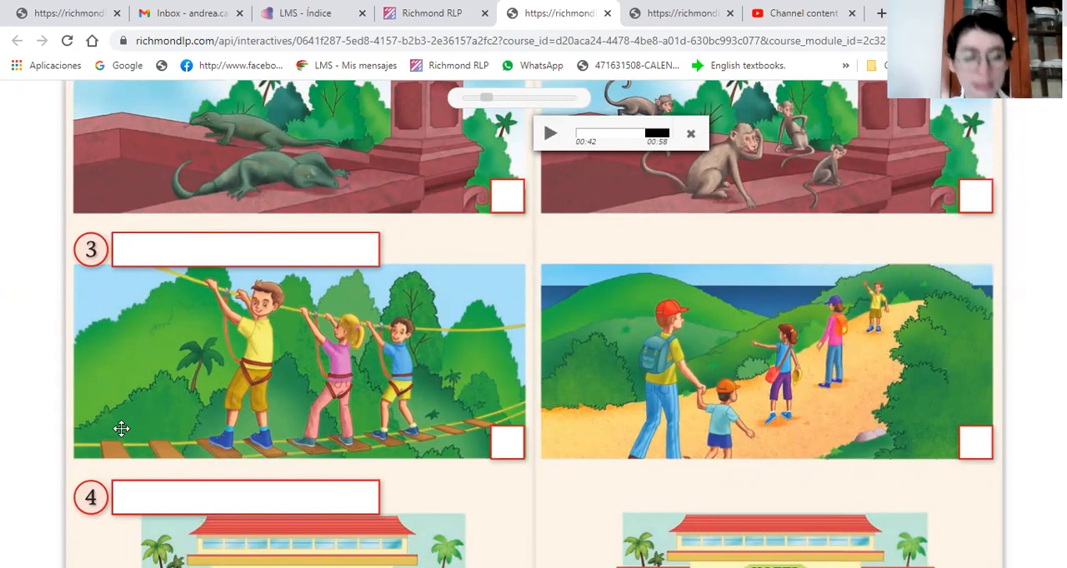
pyautogui.moveTo(477, 242)
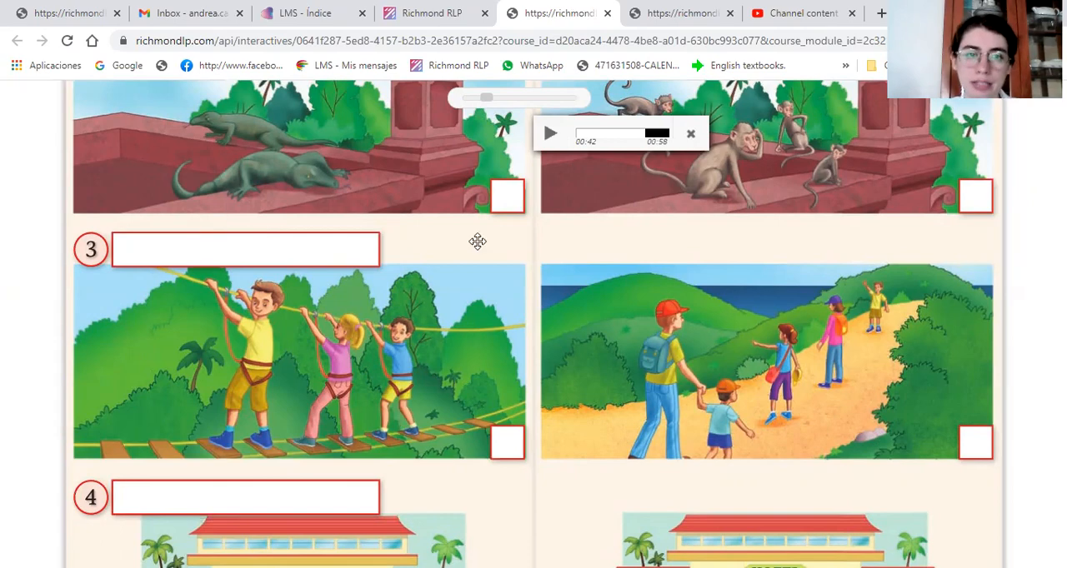
pyautogui.click(549, 133)
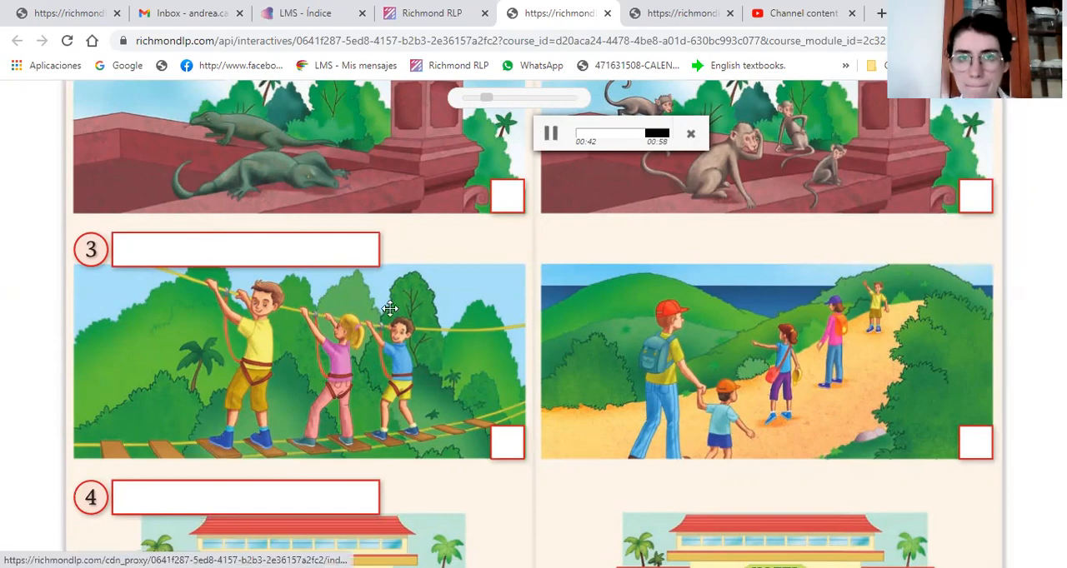
# Let the 58-second recording finish, leaving the exercise at items 2 and 3
pyautogui.scroll(-3)
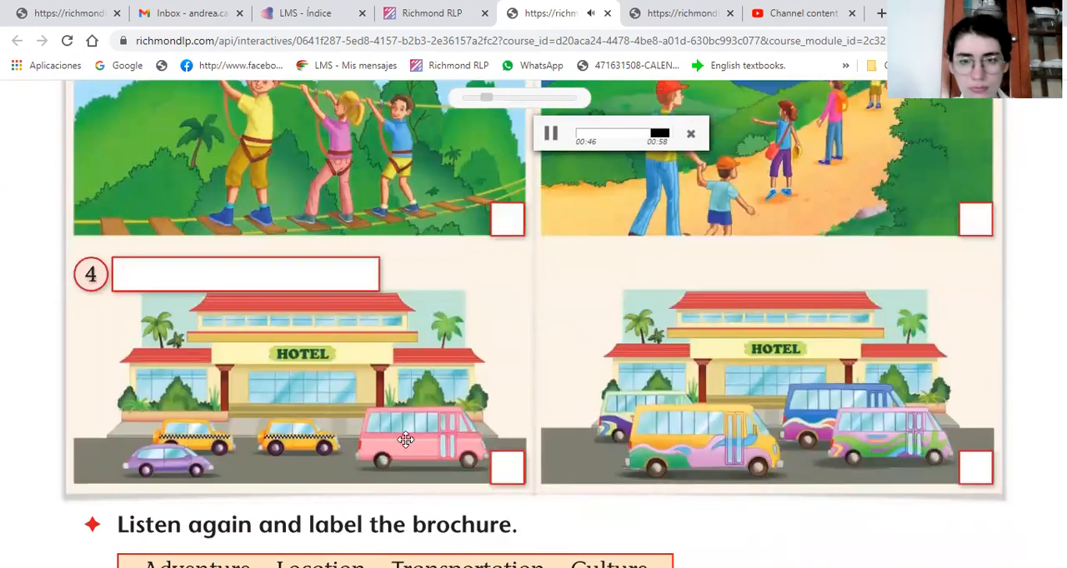
pyautogui.moveTo(96, 427)
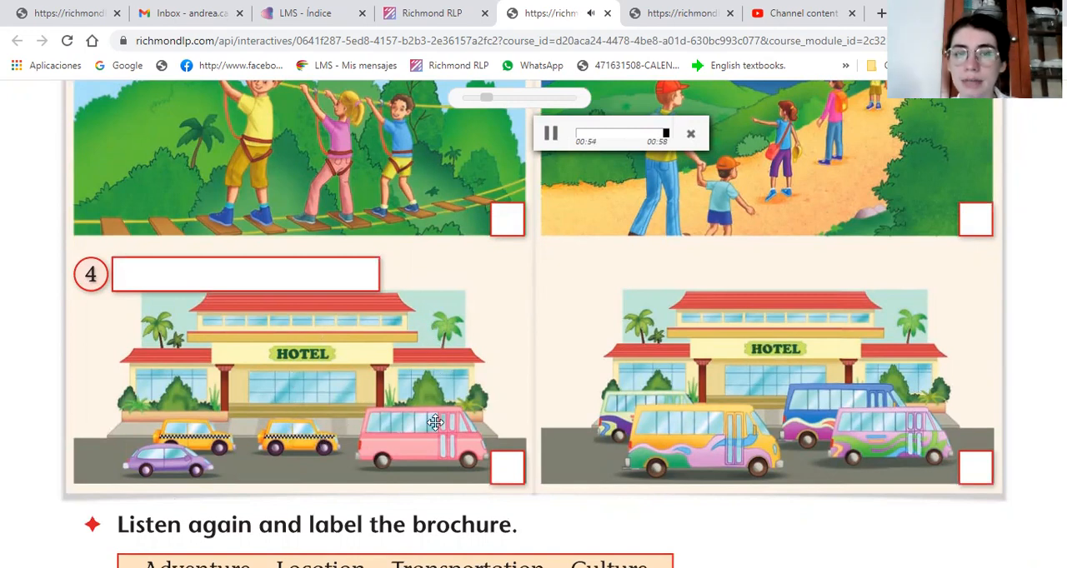
pyautogui.scroll(-3)
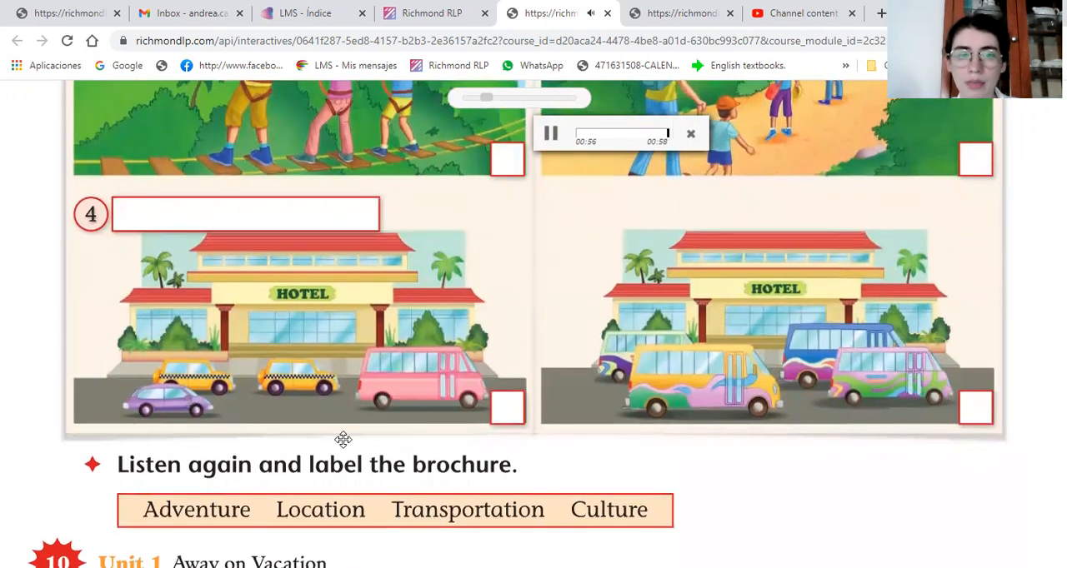
pyautogui.click(551, 134)
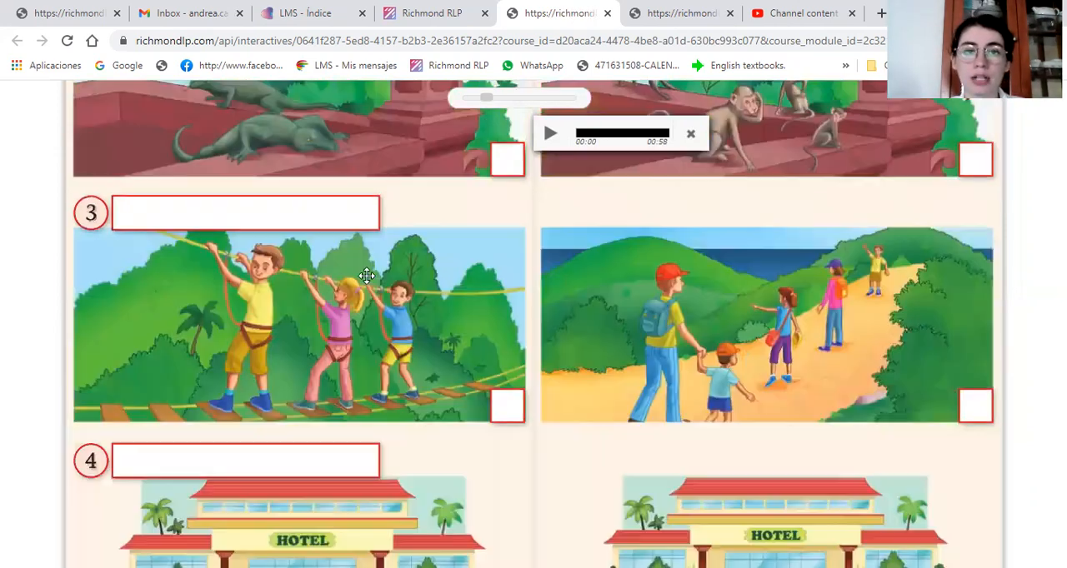
pyautogui.moveTo(298, 320)
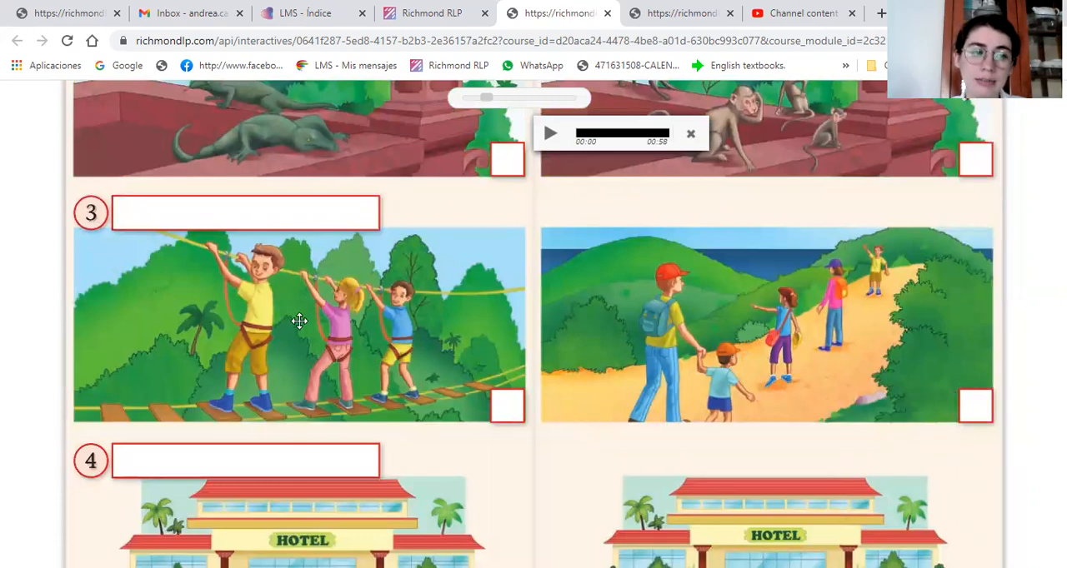
pyautogui.scroll(-3)
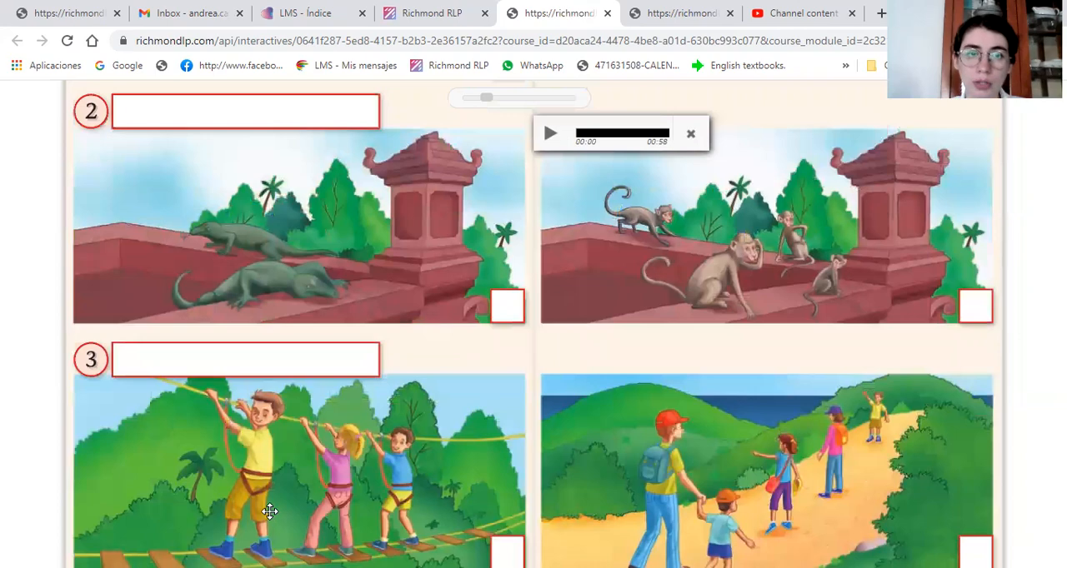
pyautogui.scroll(-3)
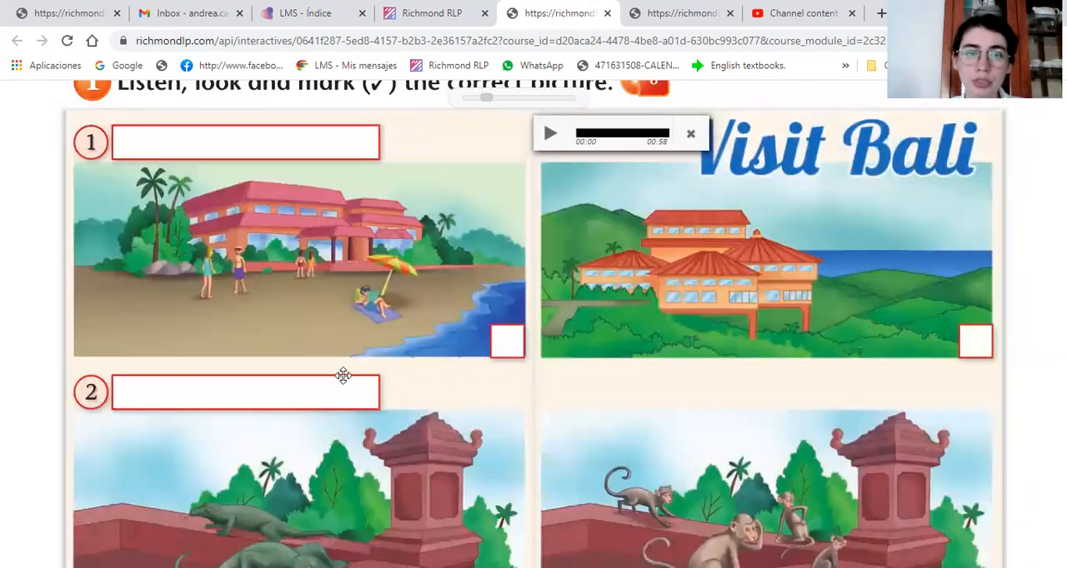
pyautogui.scroll(-3)
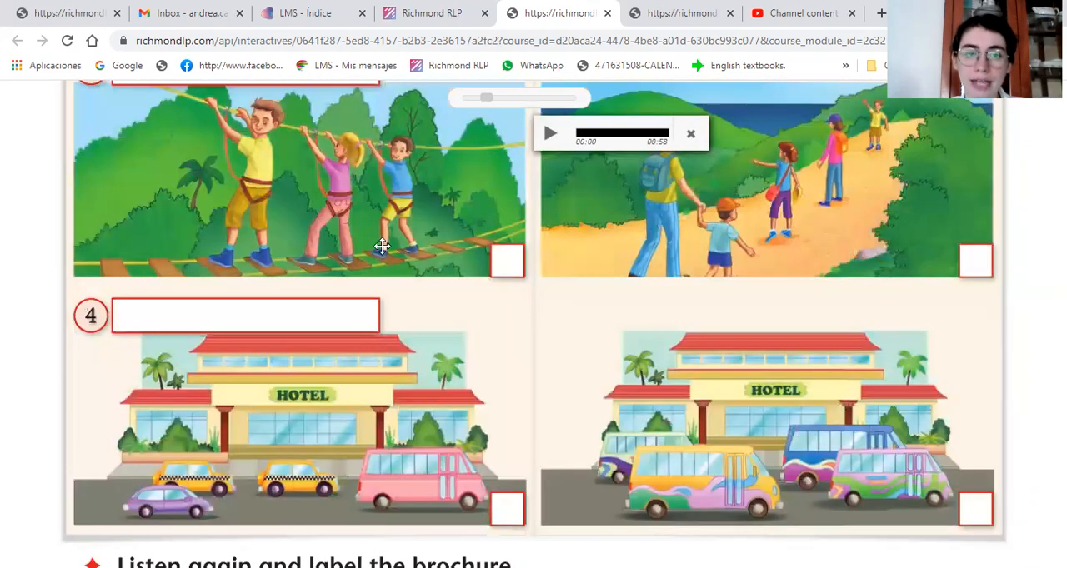
pyautogui.scroll(-3)
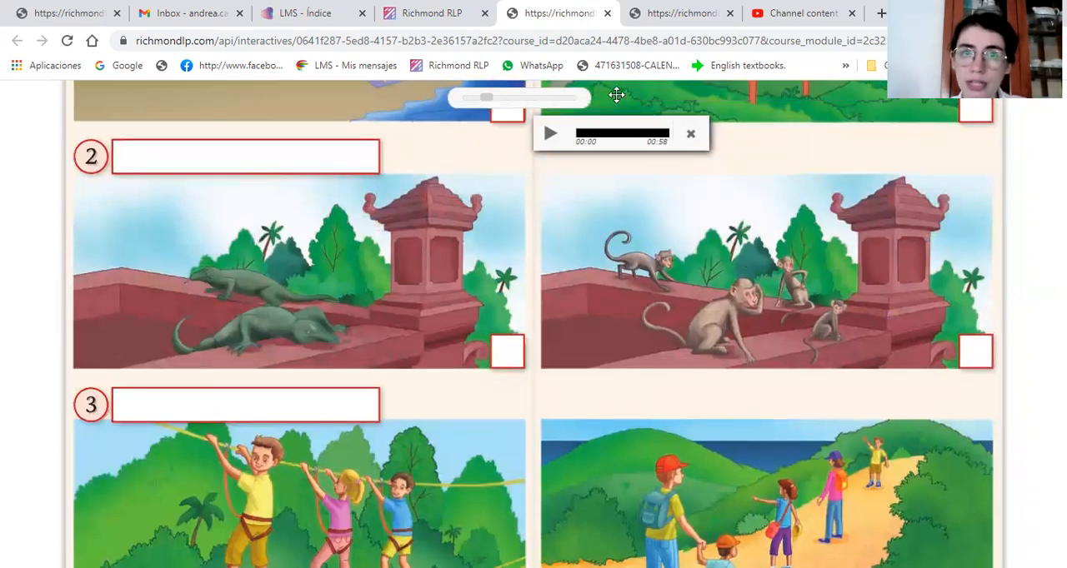
pyautogui.moveTo(865, 7)
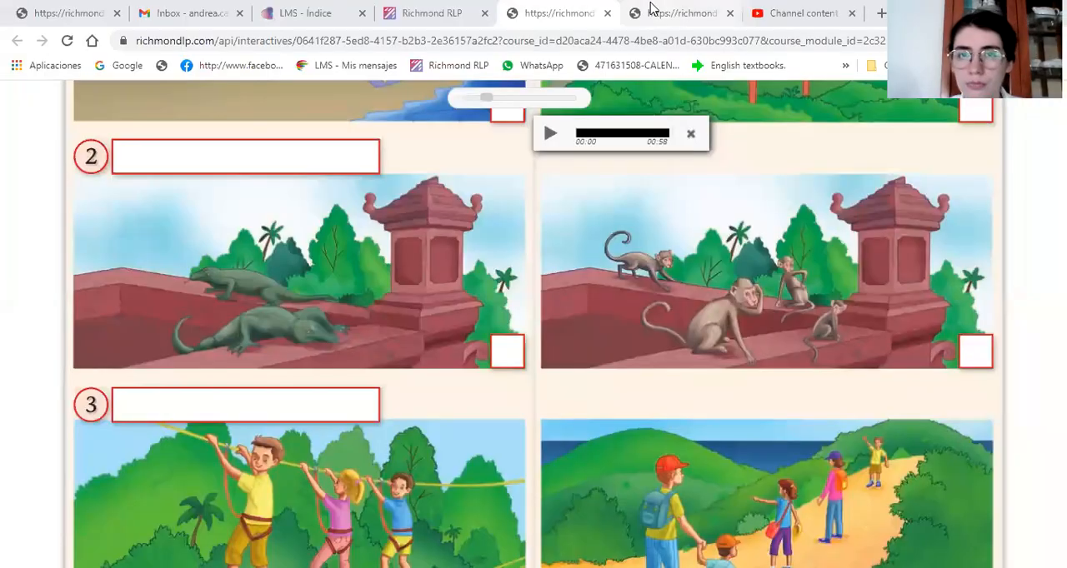
pyautogui.moveTo(629, 194)
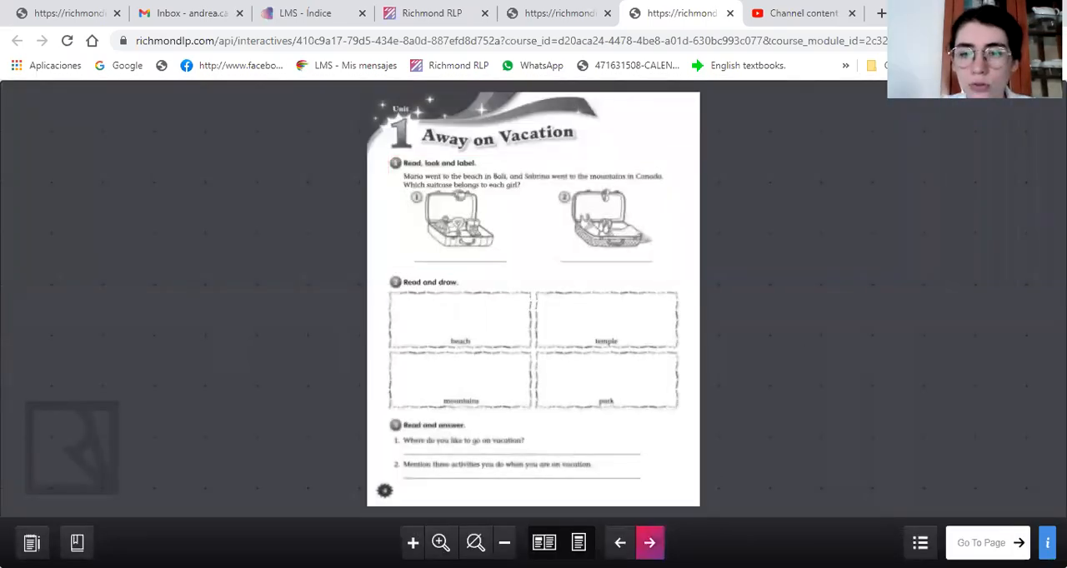
pyautogui.click(649, 542)
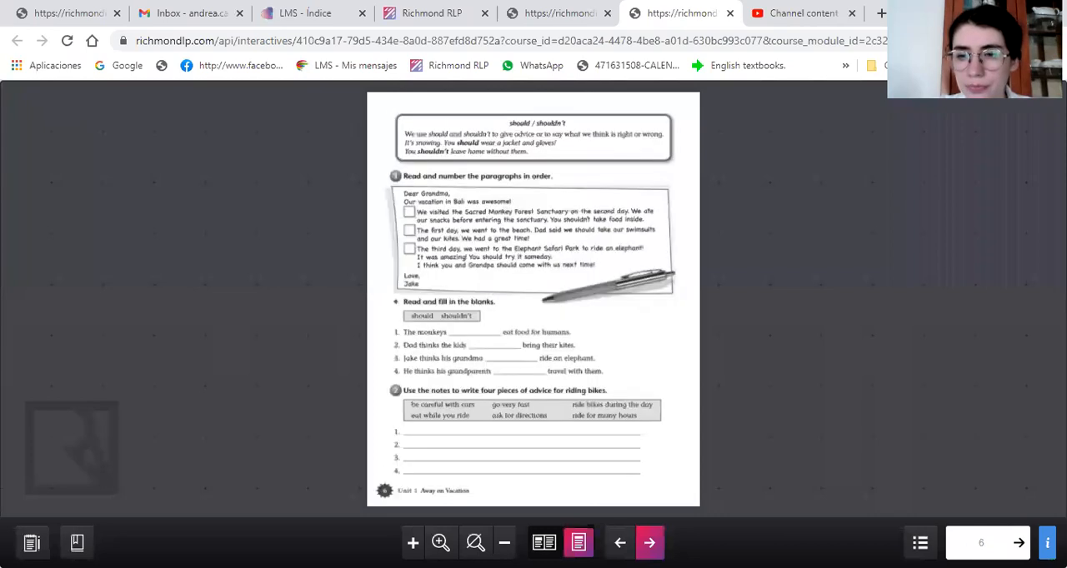
pyautogui.click(649, 543)
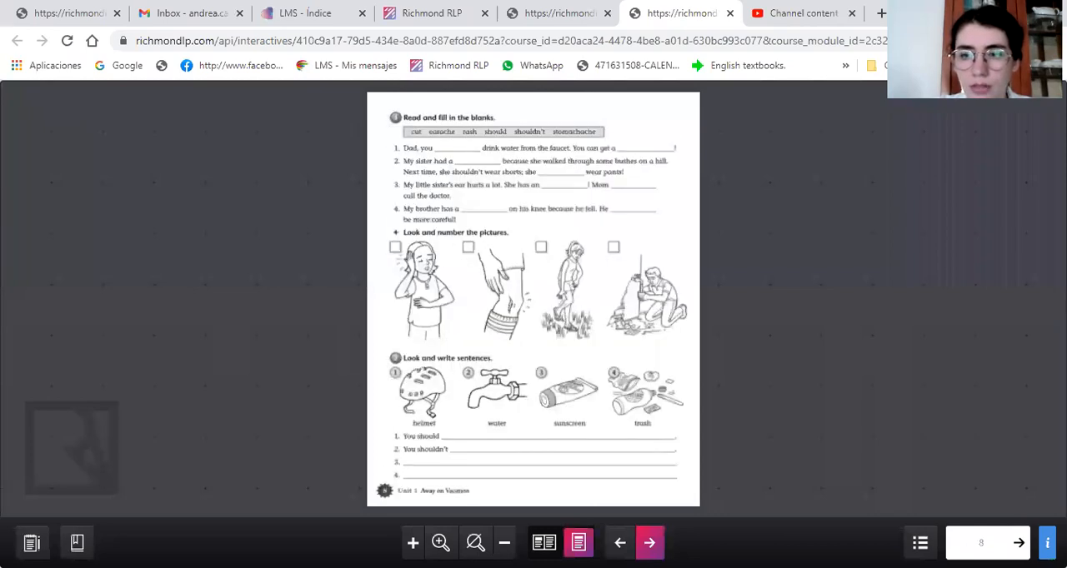
pyautogui.click(649, 543)
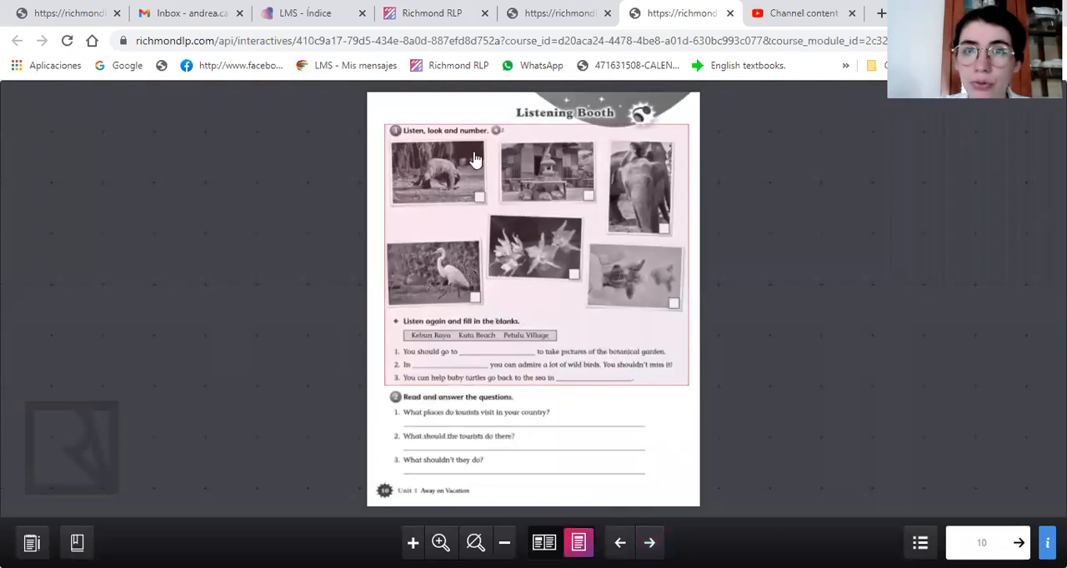
pyautogui.moveTo(462, 155)
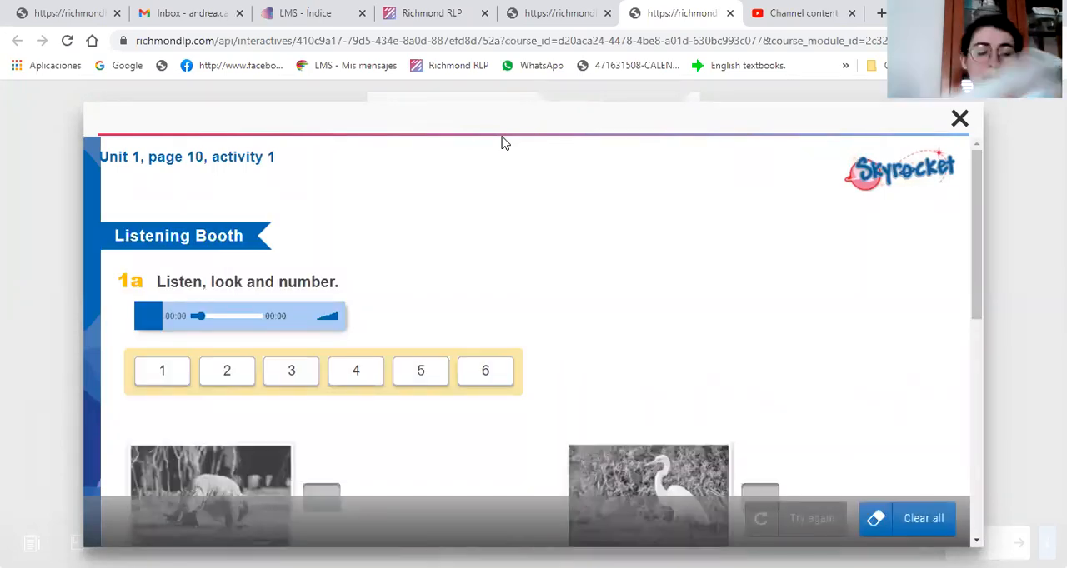
# Open page 10's 'Listen, look and number' activity, play its audio, and scroll the photos
pyautogui.click(148, 316)
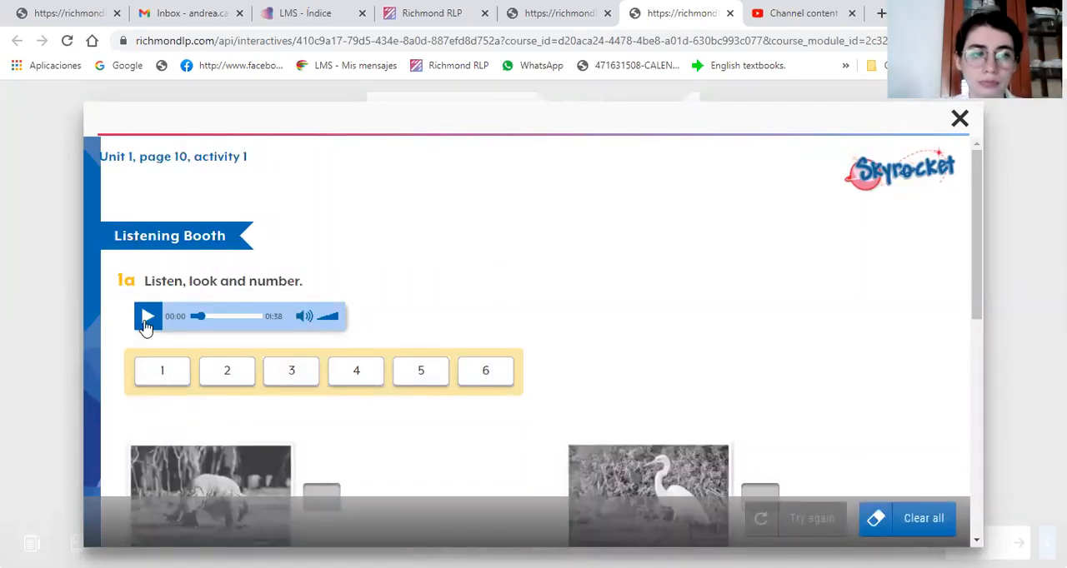
pyautogui.click(147, 316)
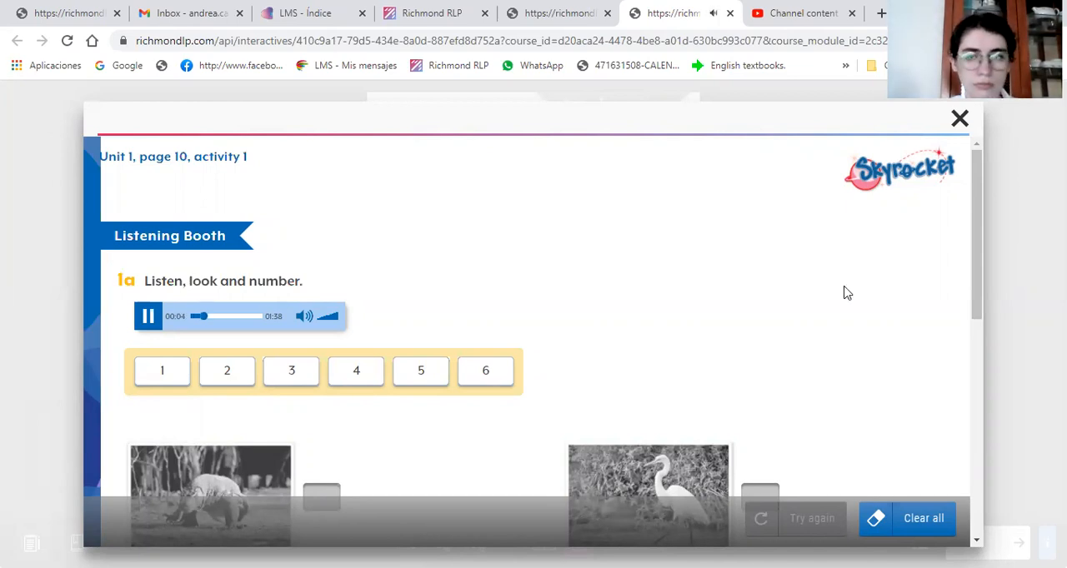
pyautogui.scroll(-3)
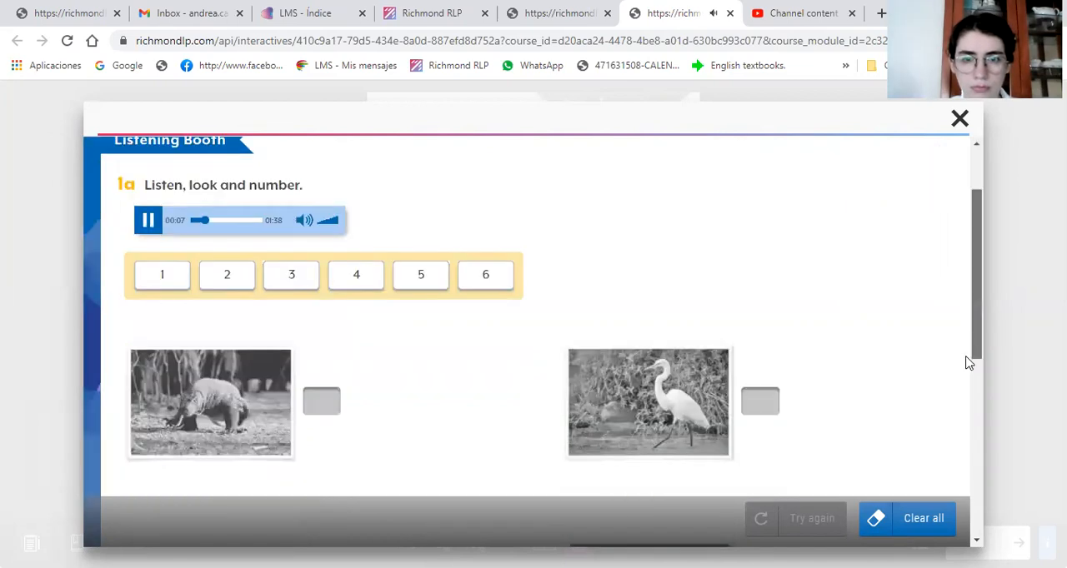
pyautogui.scroll(-3)
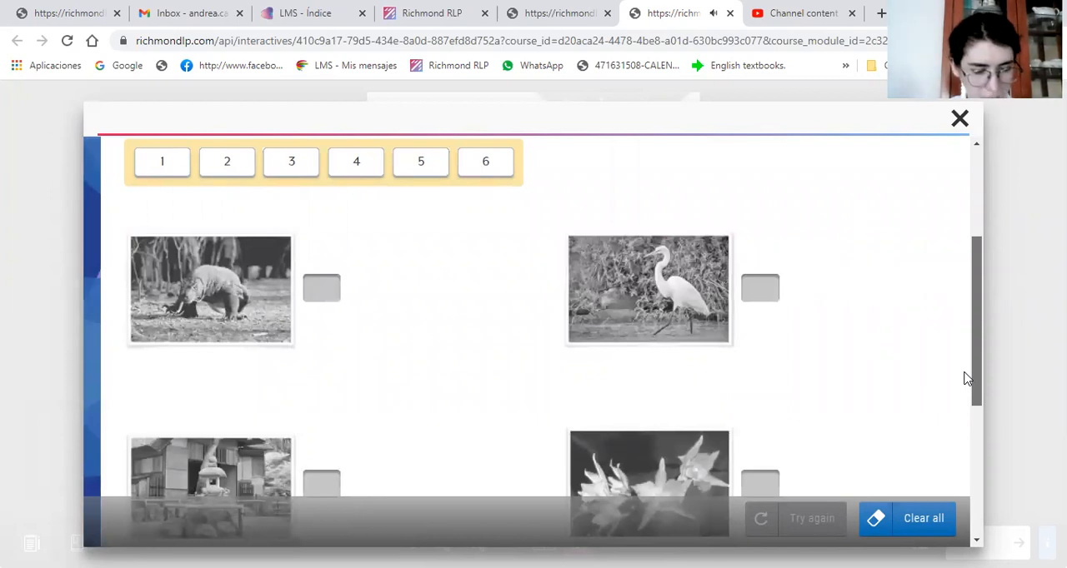
pyautogui.scroll(-3)
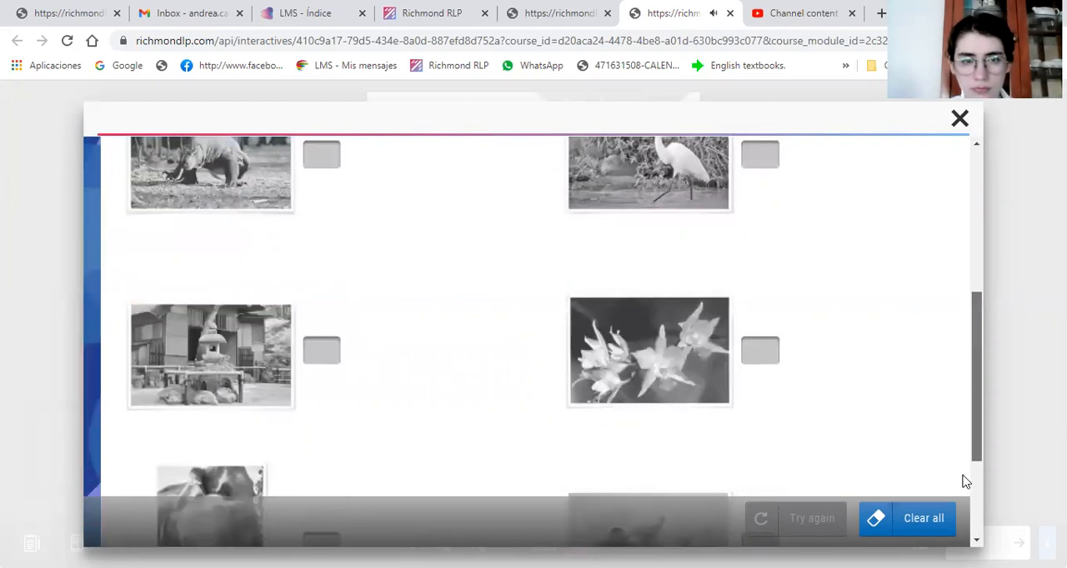
pyautogui.scroll(-3)
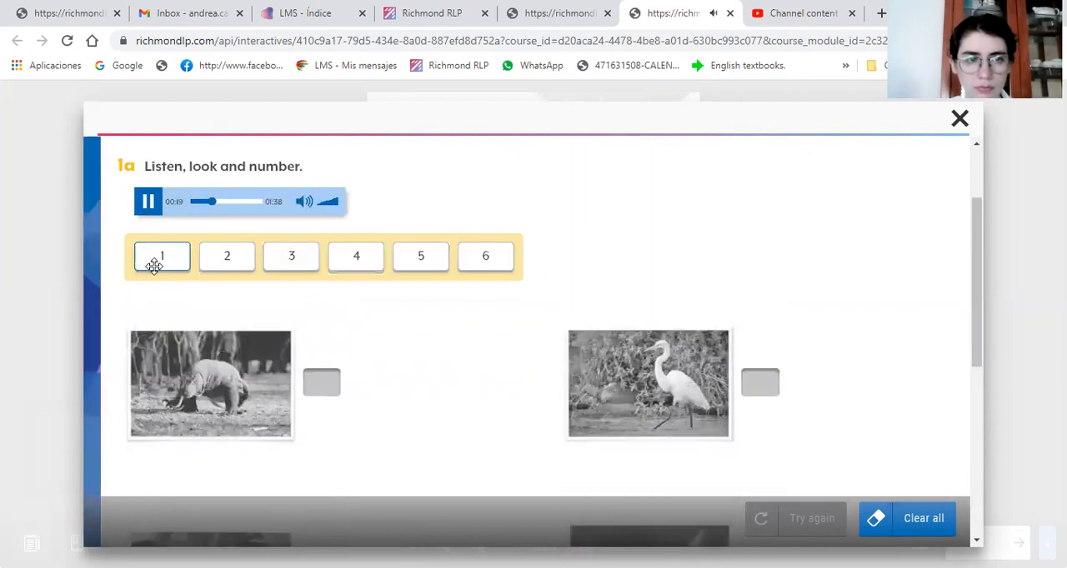
# Drag 1 onto the elephant, 2 onto the orchids and 4 onto the sea turtles
pyautogui.moveTo(162, 256); pyautogui.dragTo(288, 460)
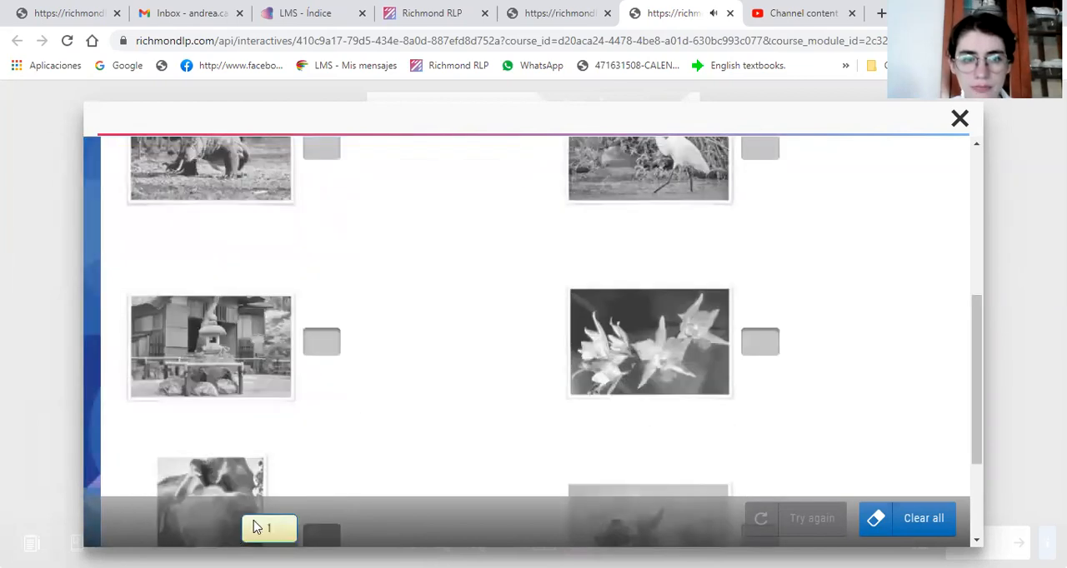
pyautogui.scroll(-3)
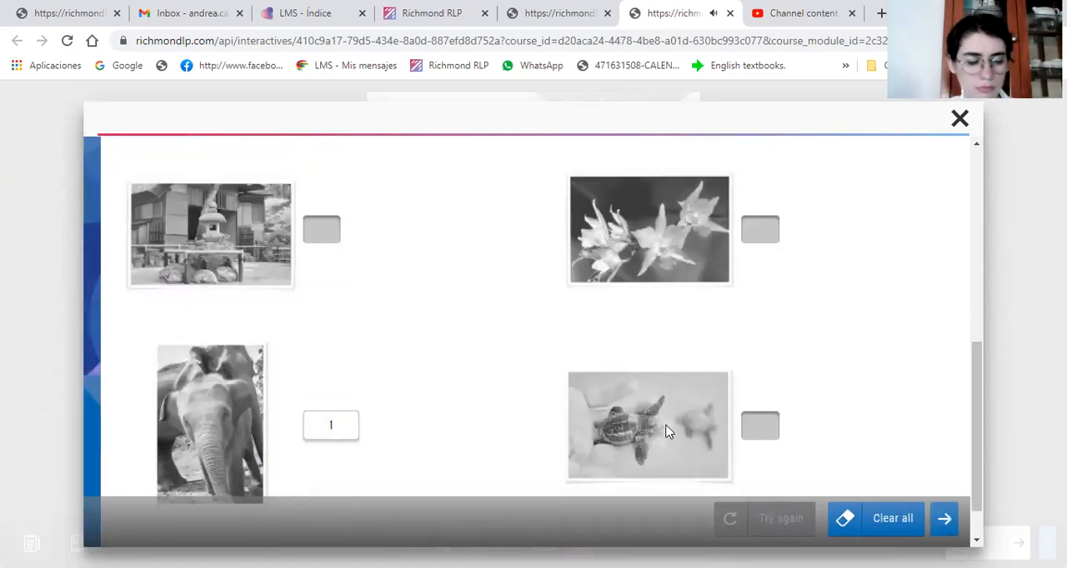
pyautogui.moveTo(971, 394)
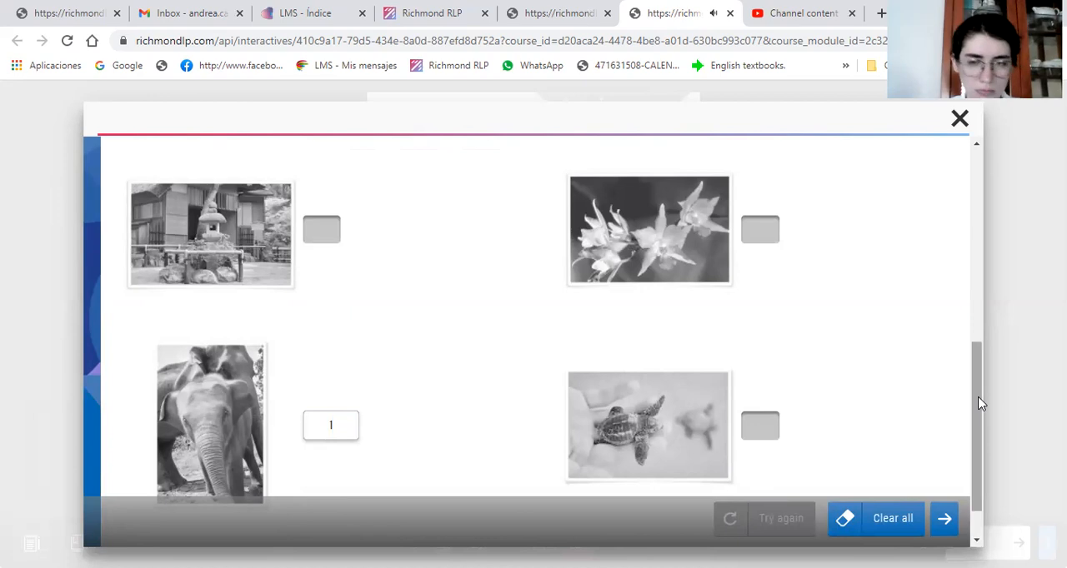
pyautogui.scroll(-3)
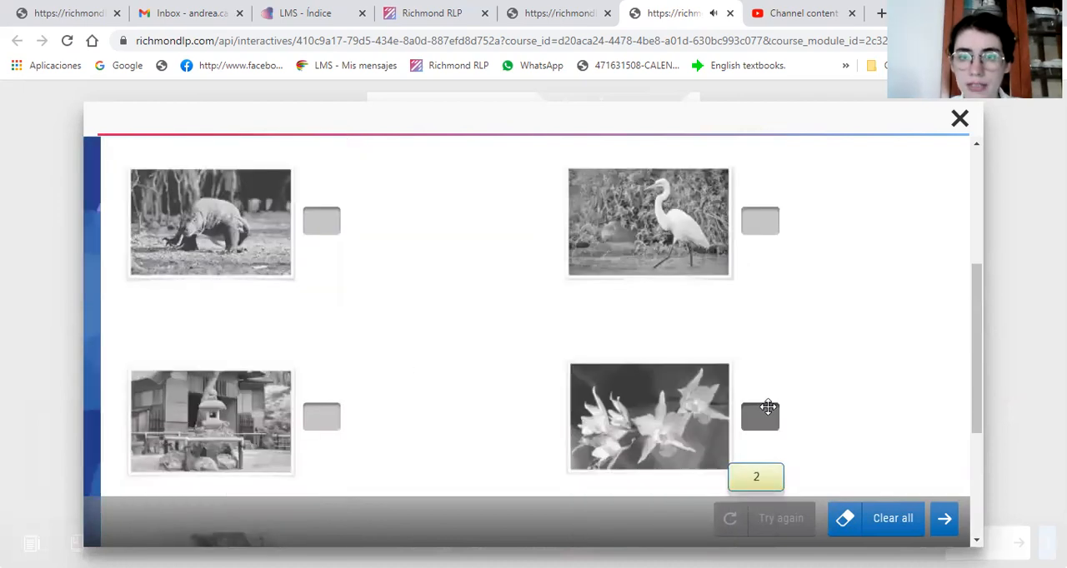
pyautogui.moveTo(756, 476); pyautogui.dragTo(769, 416)
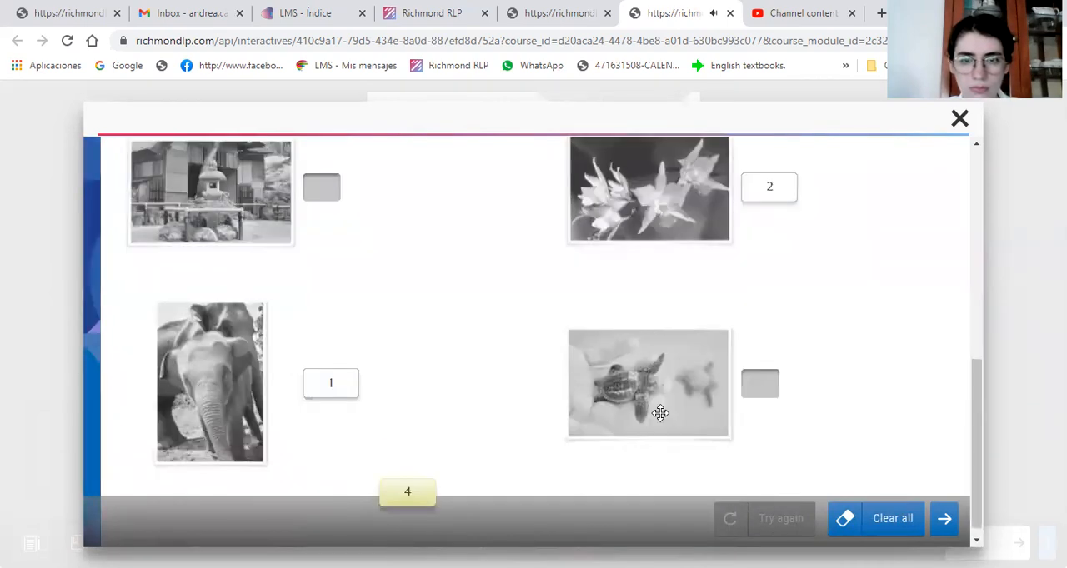
pyautogui.moveTo(407, 491); pyautogui.dragTo(764, 371)
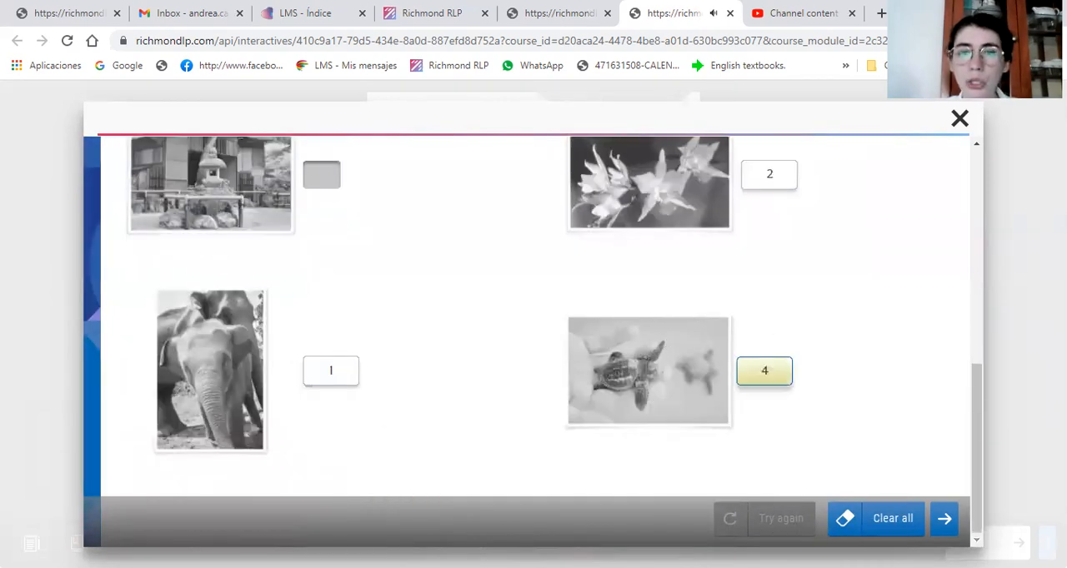
pyautogui.scroll(-3)
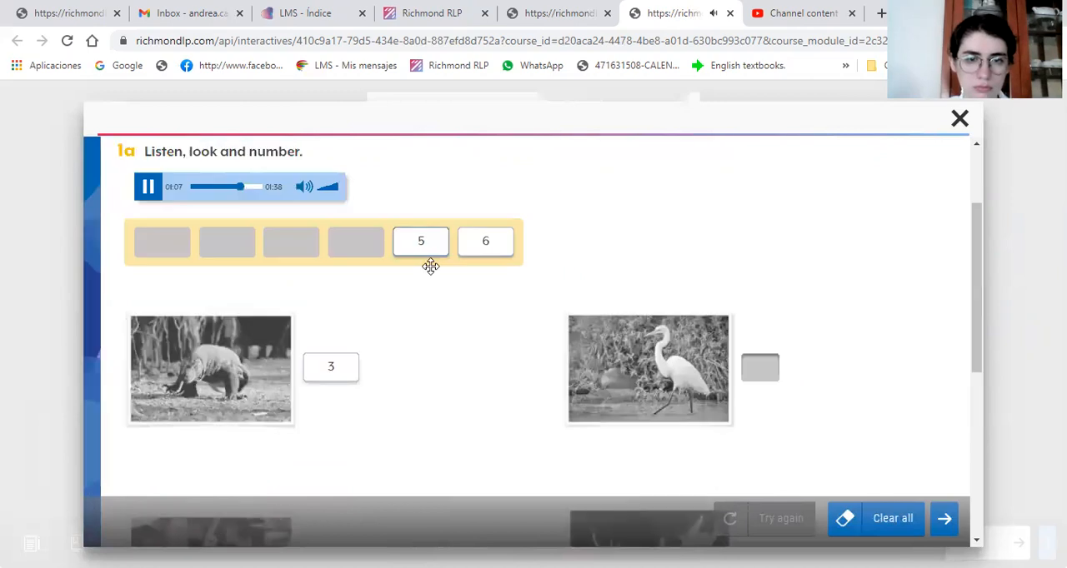
# Scroll to confirm all six photos are numbered, then close the activity
pyautogui.scroll(-3)
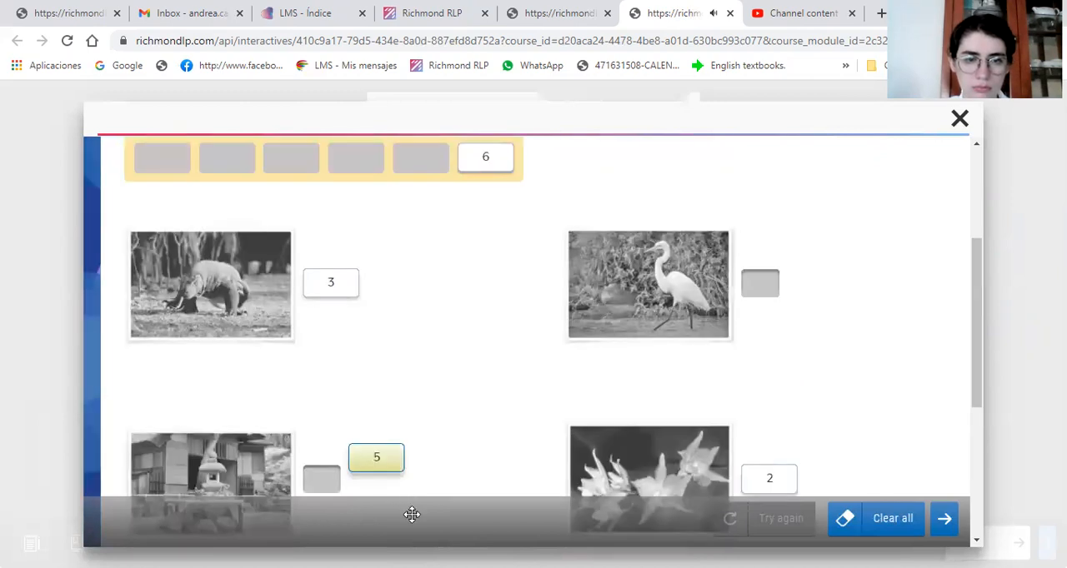
pyautogui.scroll(-3)
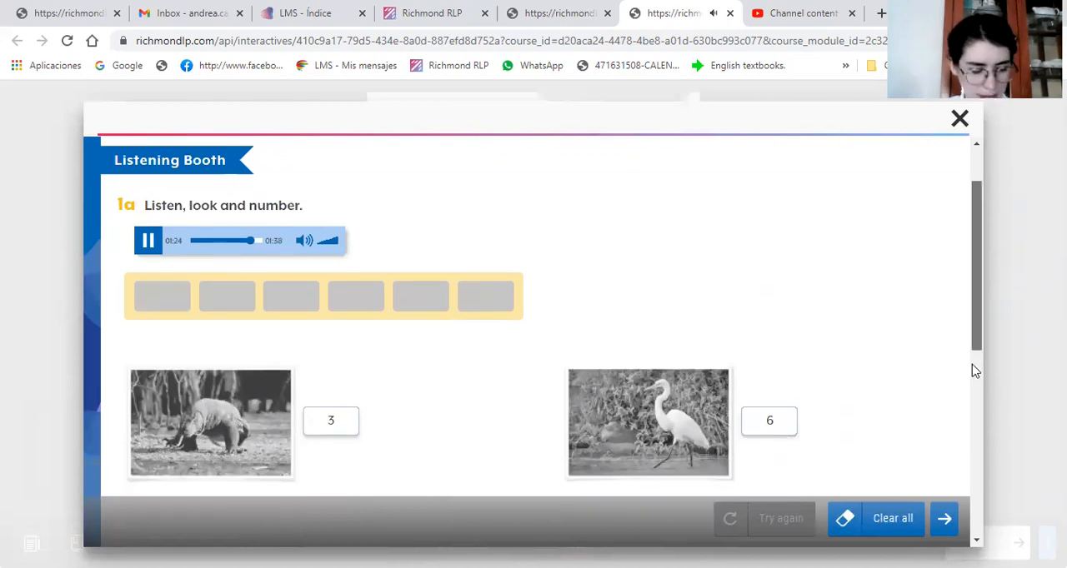
pyautogui.scroll(-3)
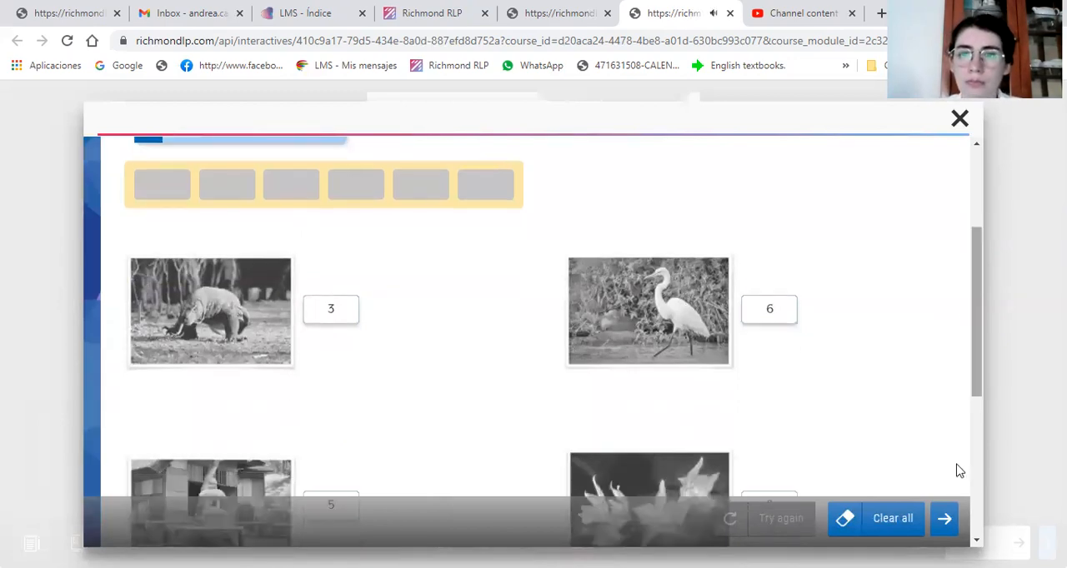
pyautogui.scroll(-3)
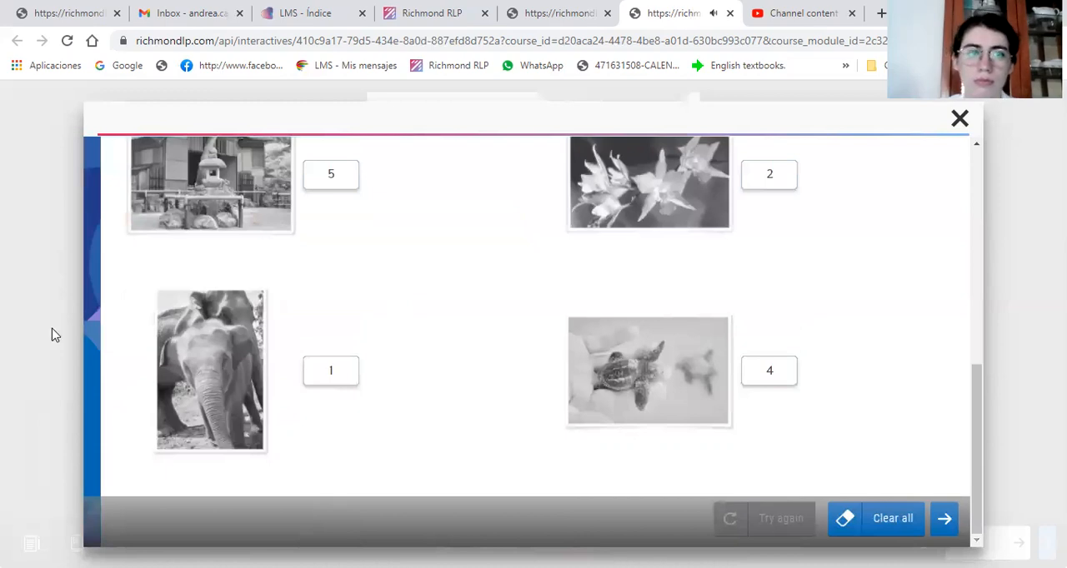
pyautogui.click(960, 118)
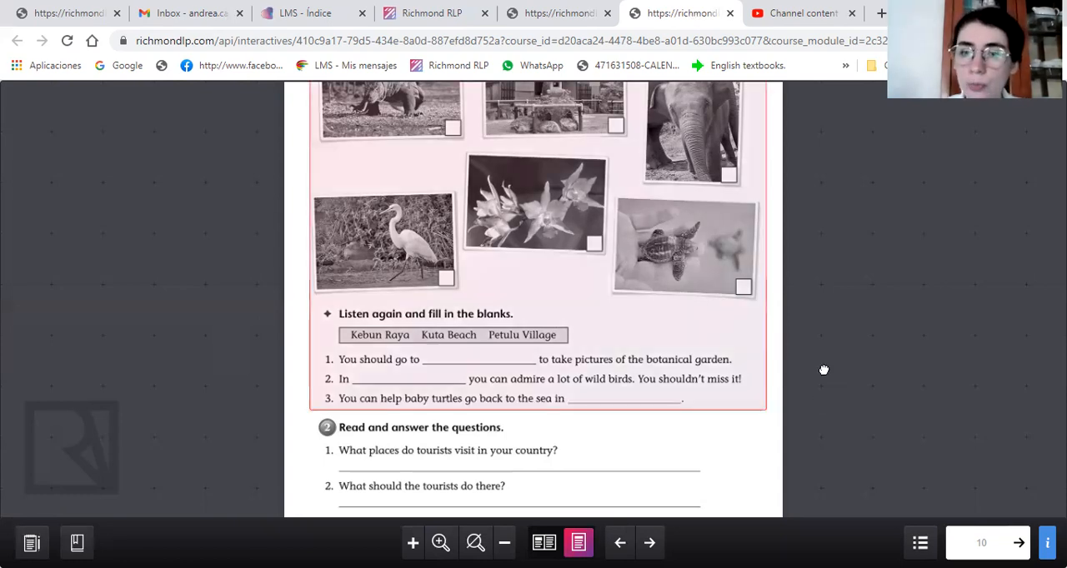
# Scroll down page 10 and select exercise 2, 'Read and answer the questions'
pyautogui.scroll(-3)
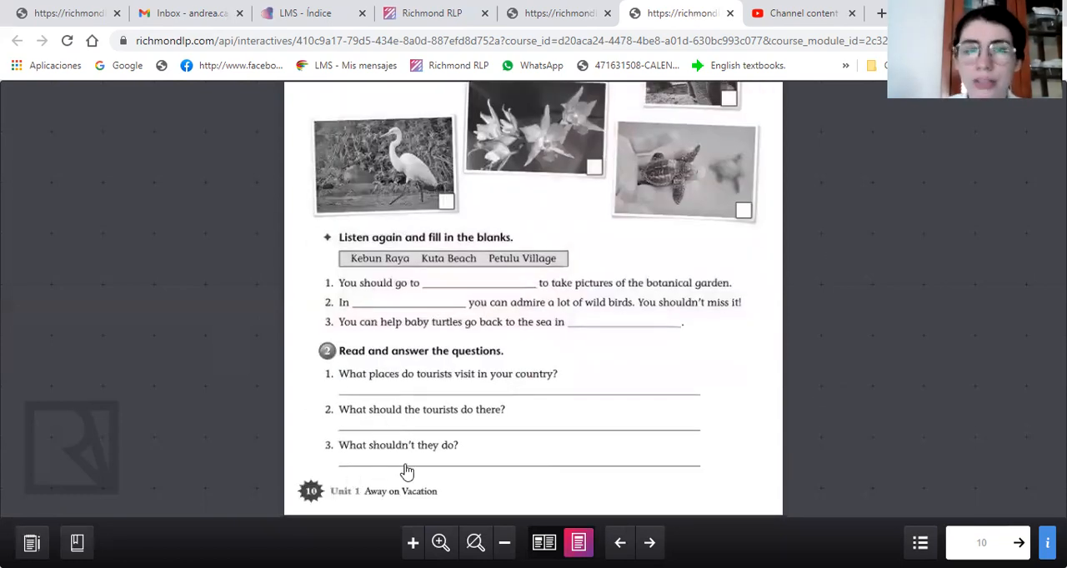
pyautogui.click(408, 466)
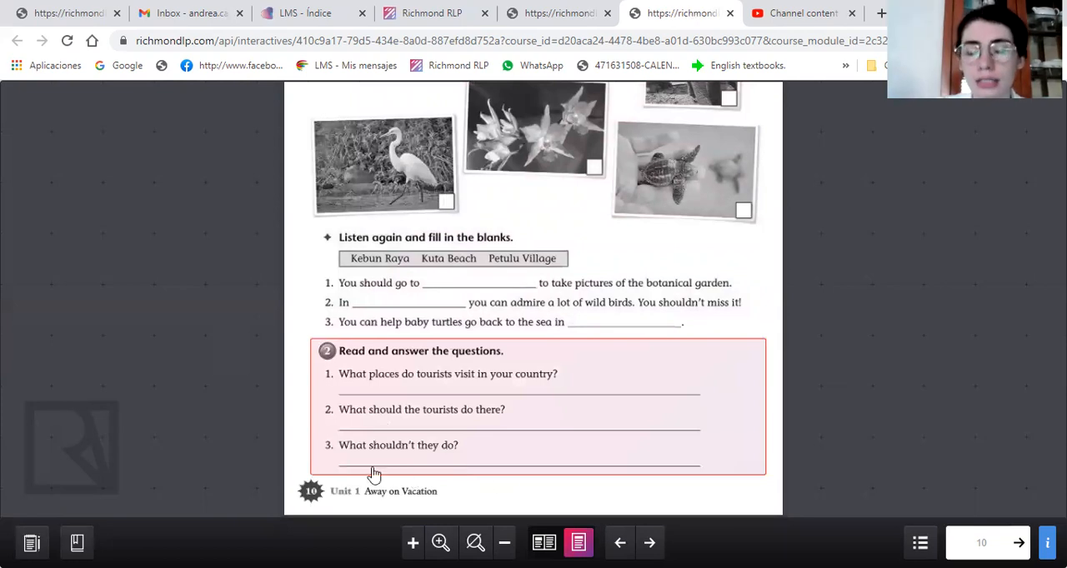